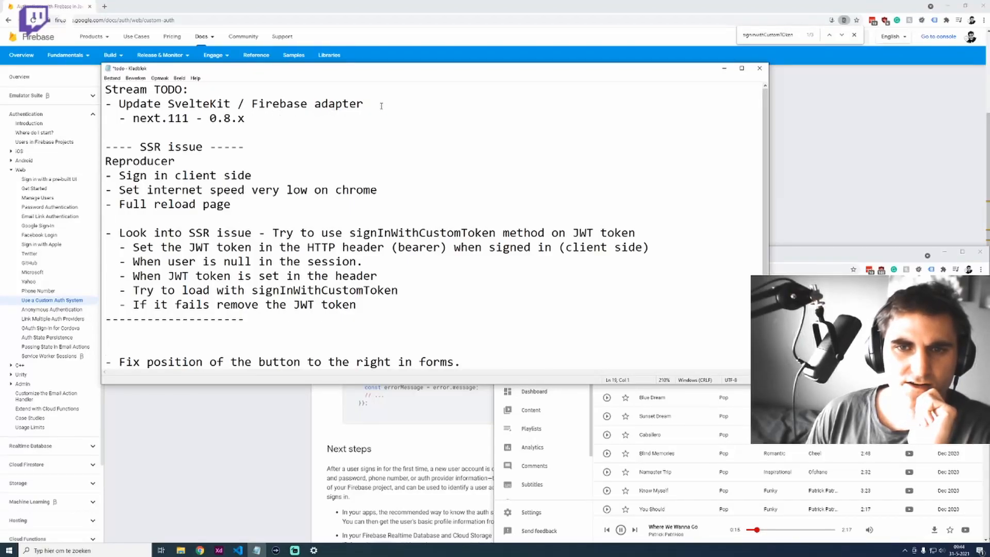
Review the SvelteKit update items in the Notepad stream TODO list
double_click(199, 103)
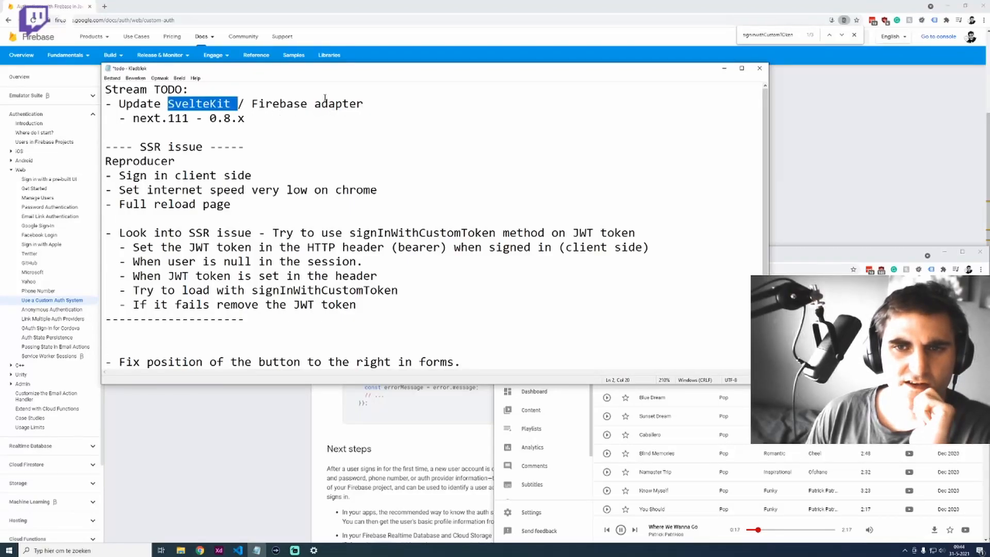
left_click(252, 103)
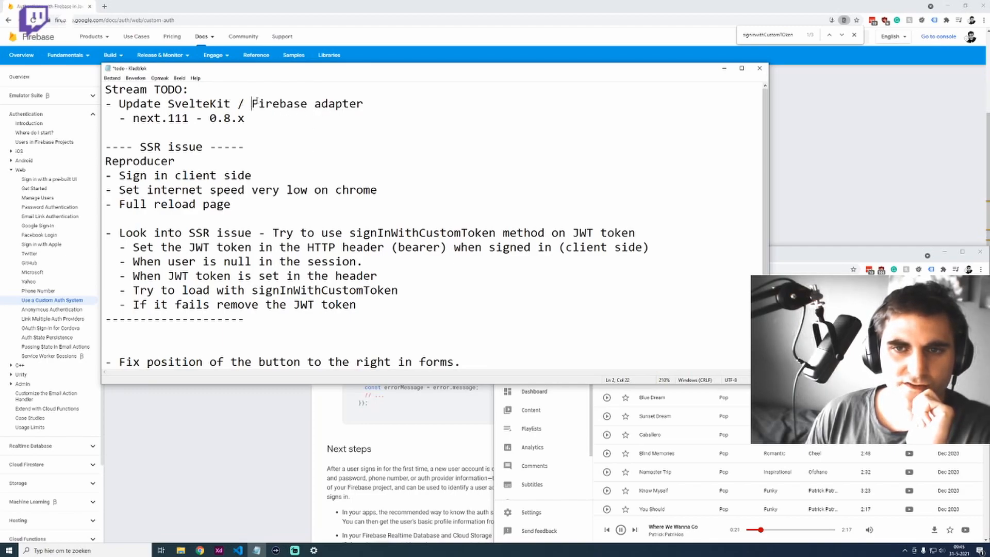
left_click_drag(140, 117, 245, 117)
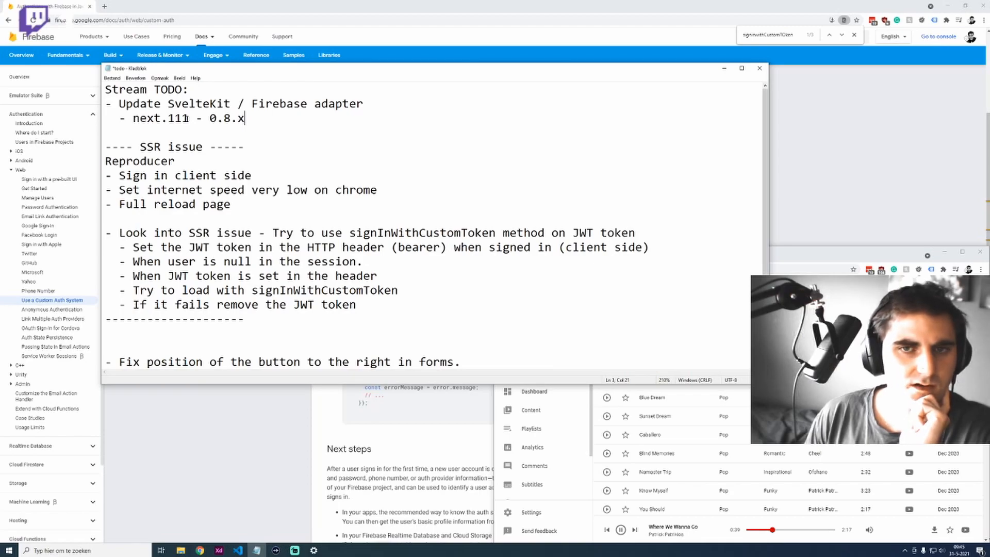
double_click(199, 103)
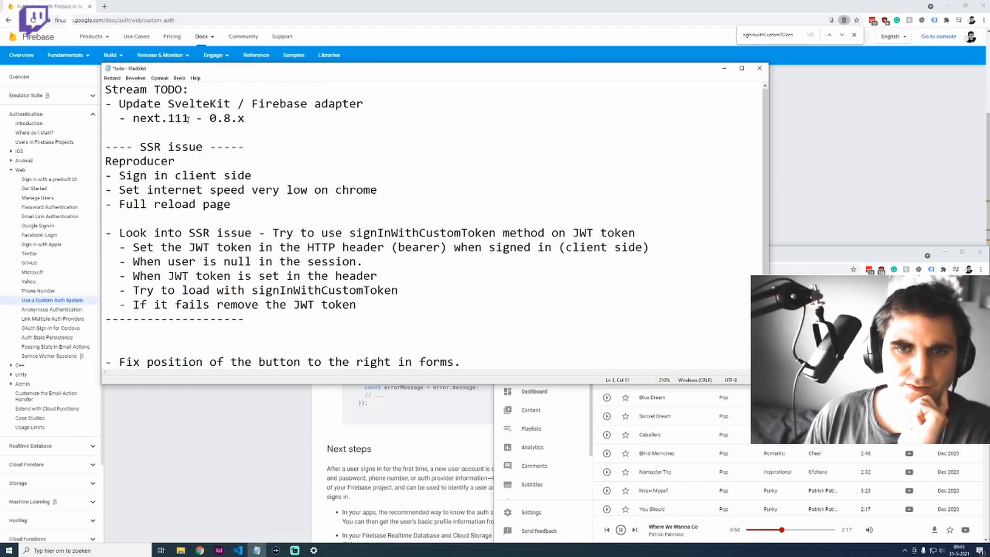
double_click(160, 117)
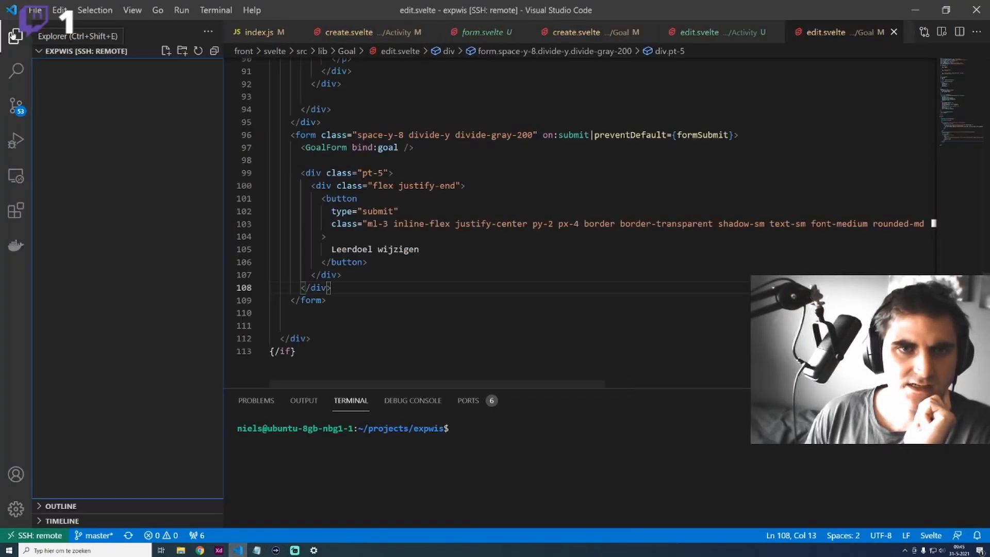
Show the Explorer file tree and expand the src/routes folder to reach __layout.svelte
left_click(15, 35)
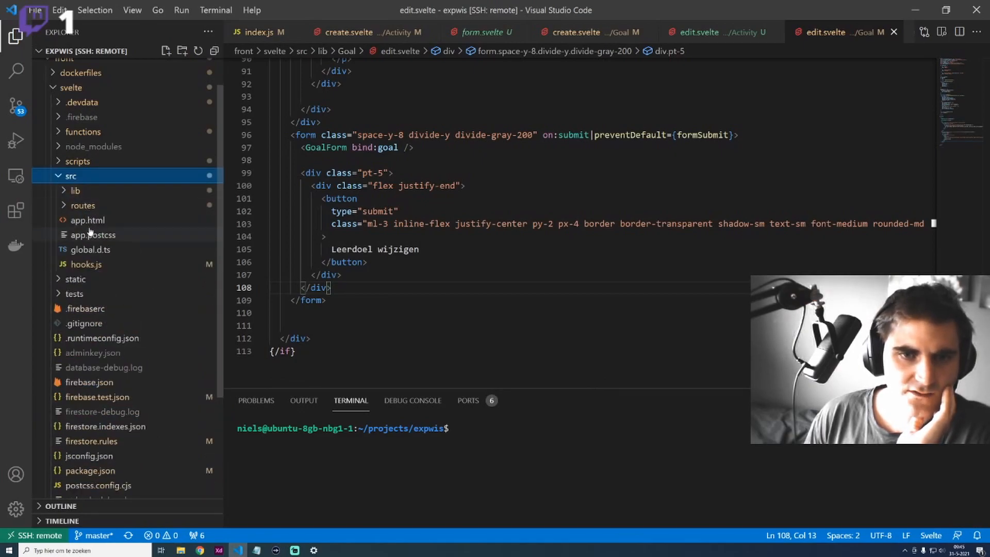
left_click(82, 204)
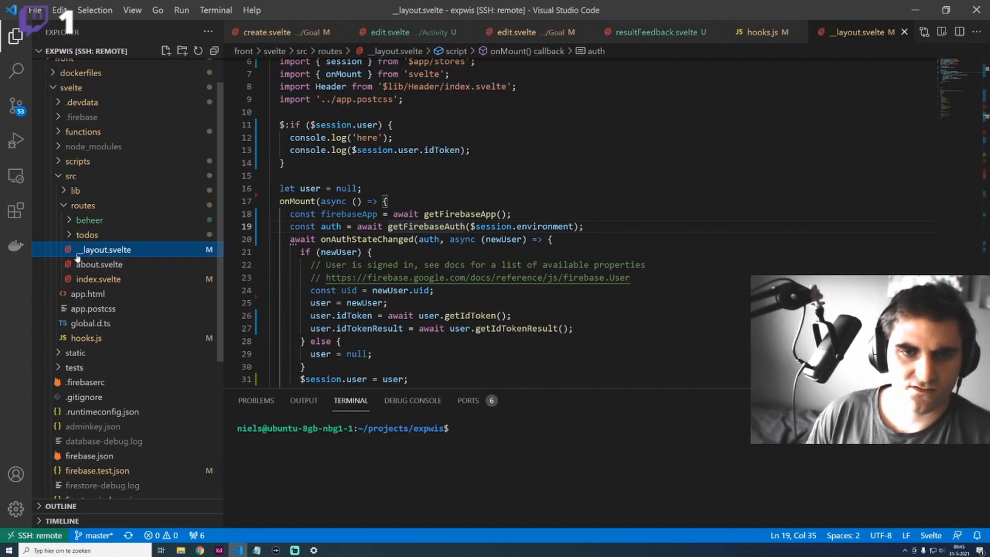
mouse_move(129, 265)
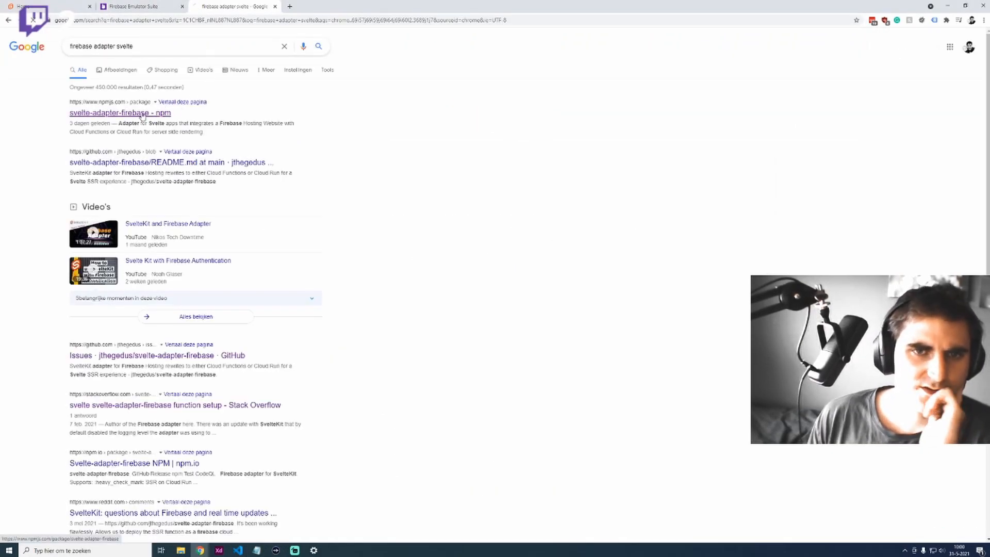
Check the adapter README compatibility table pairing 0.8.x with SvelteKit 1.0.0-next.111
left_click(120, 112)
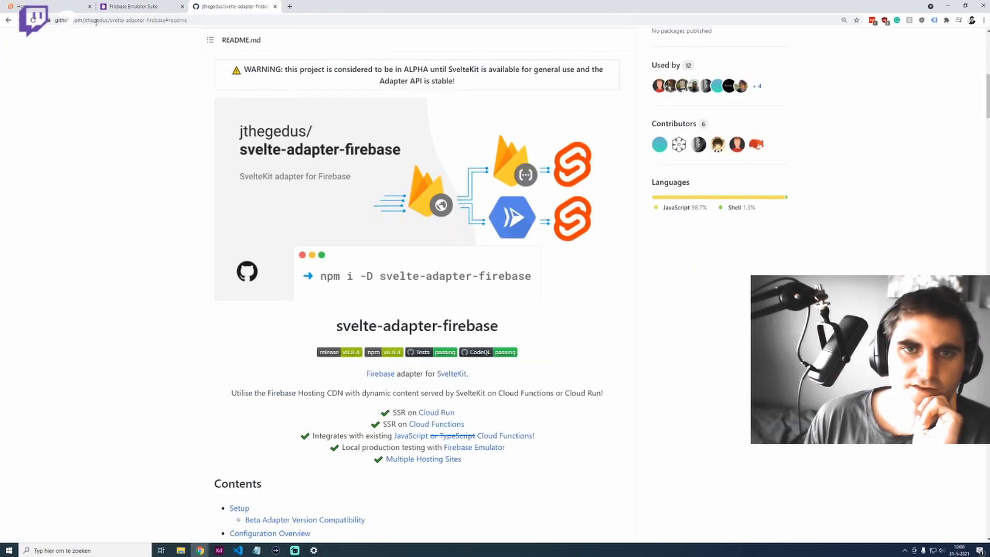
mouse_move(440, 305)
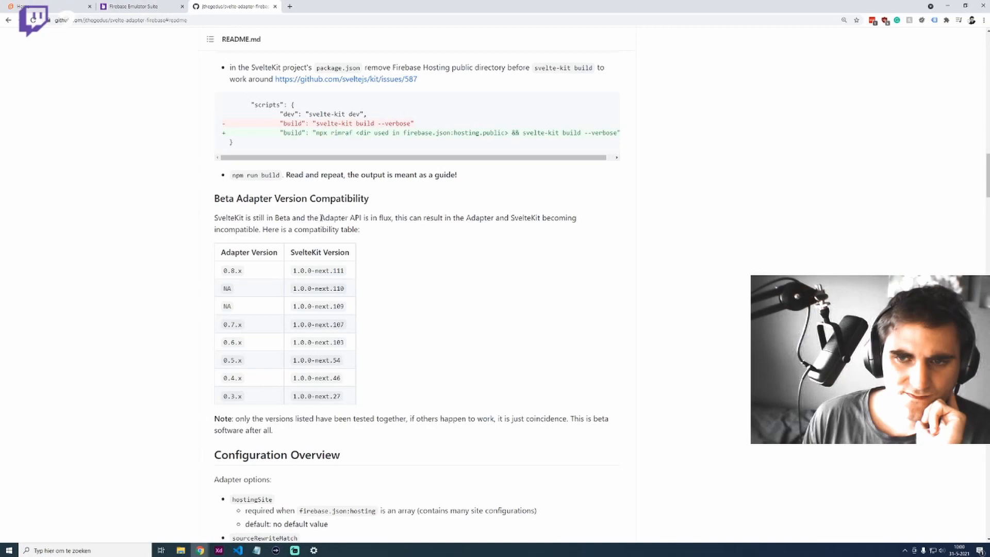
left_click_drag(320, 218, 362, 218)
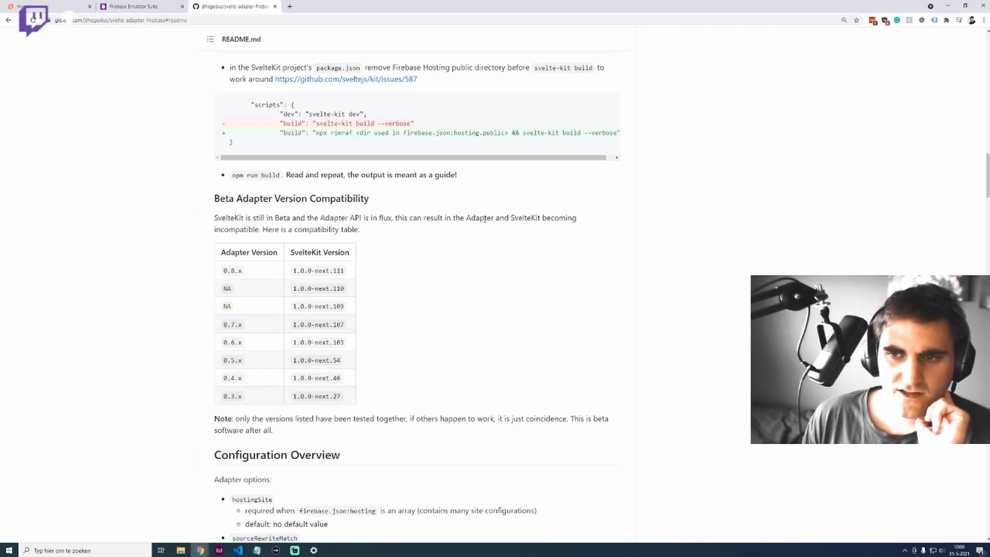
double_click(525, 218)
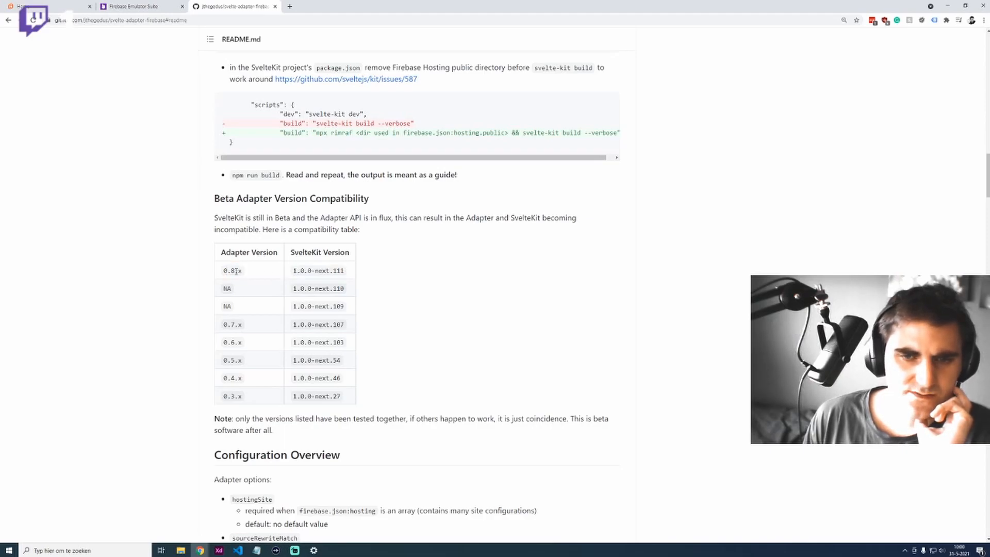
double_click(319, 270)
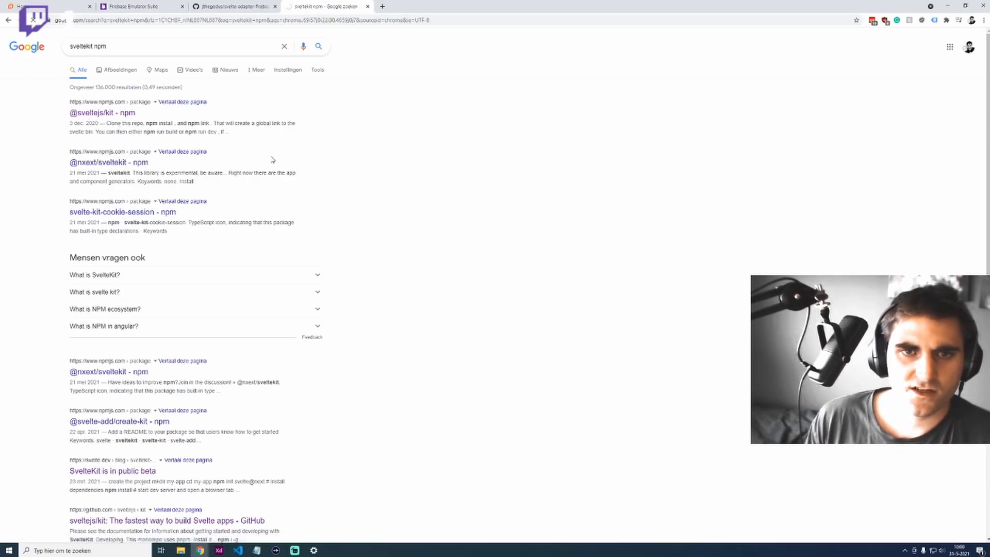
left_click(102, 113)
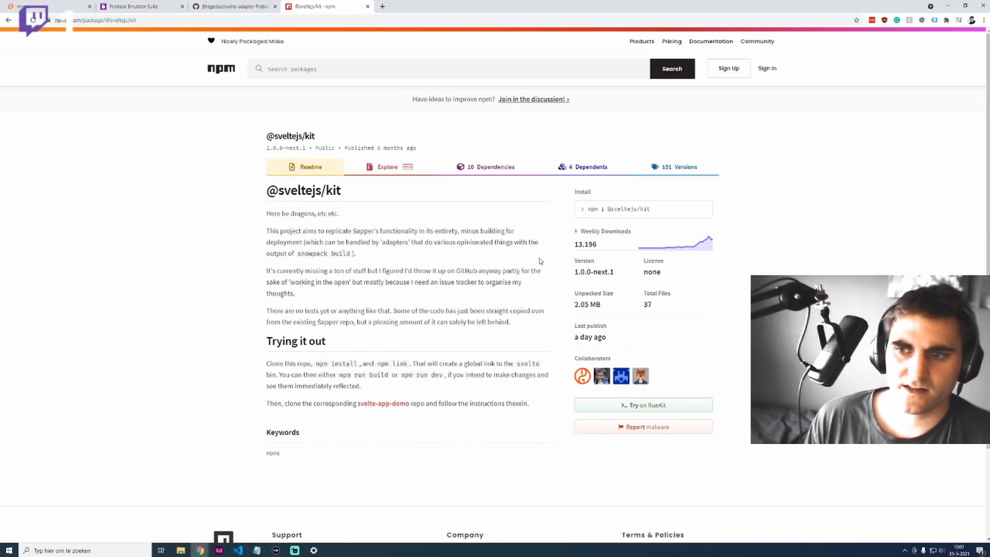
left_click(678, 167)
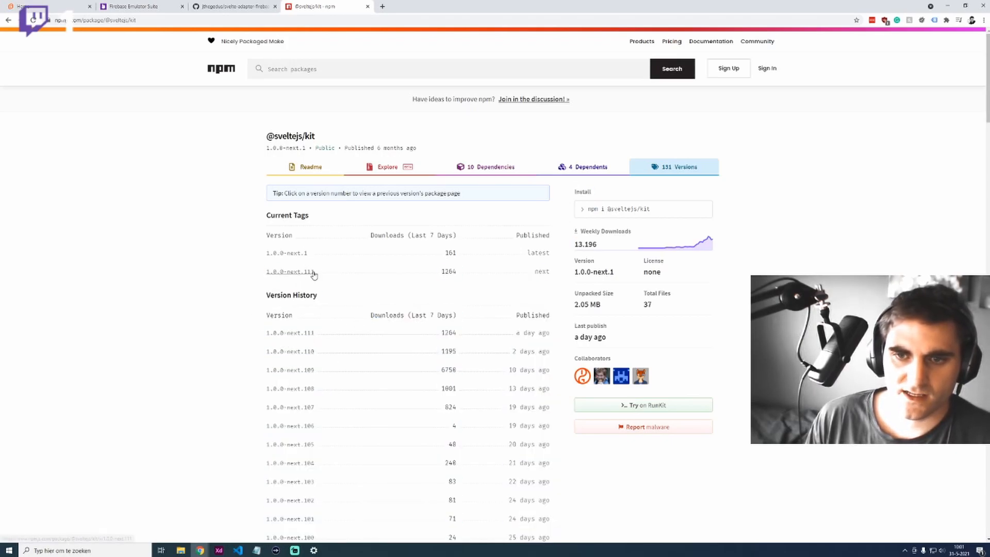
left_click(234, 7)
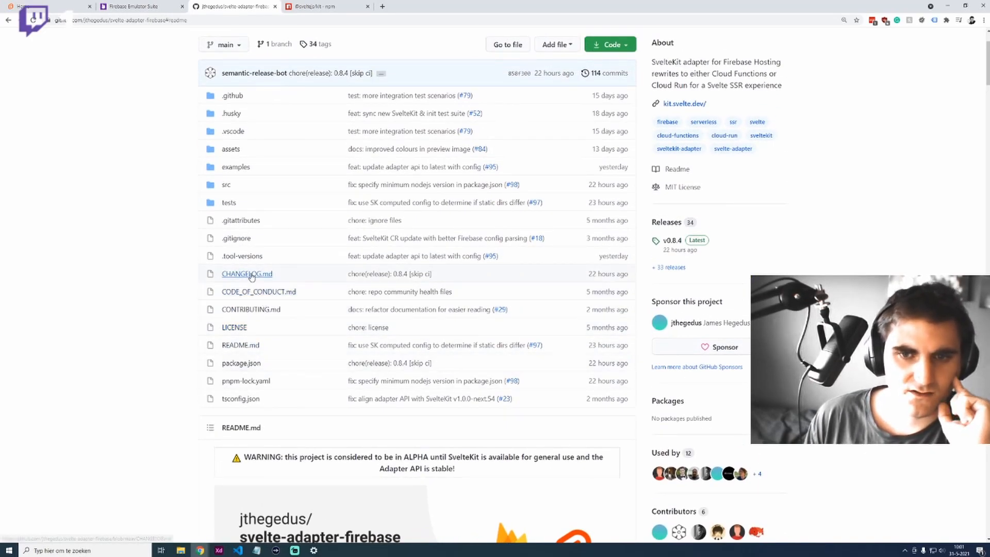
mouse_move(247, 273)
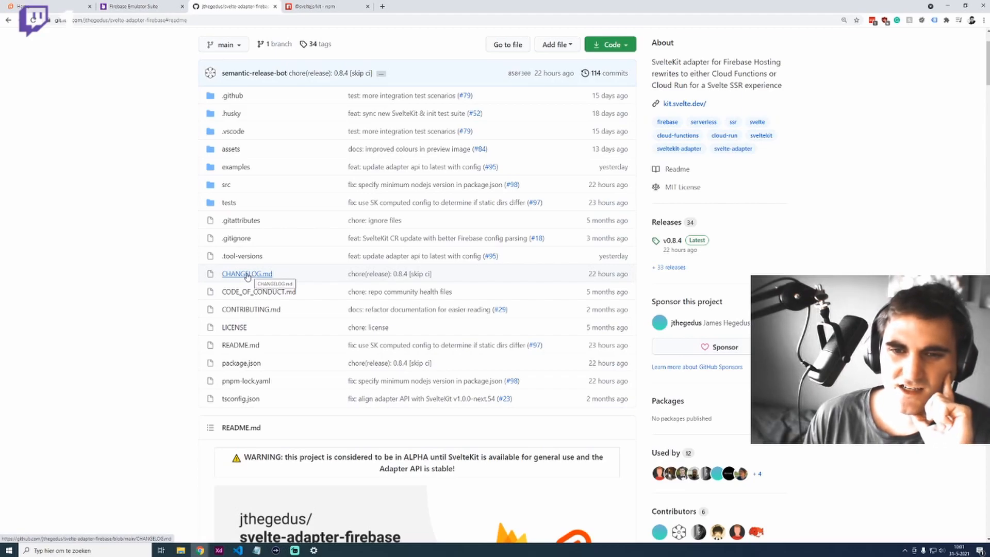
left_click(246, 273)
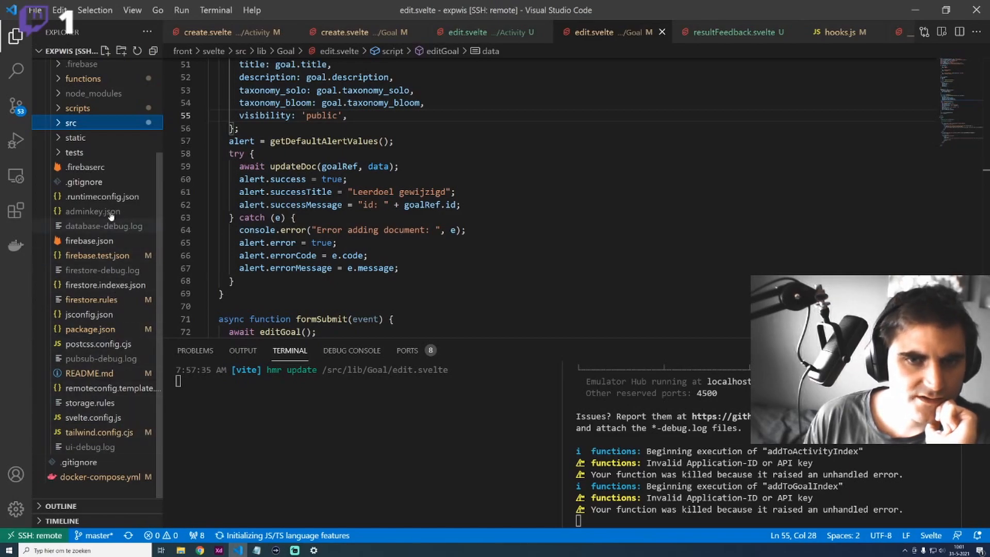
Open a shell in the front_sveltekit_1 container and open package-lock.json
left_click(91, 329)
type("lock")
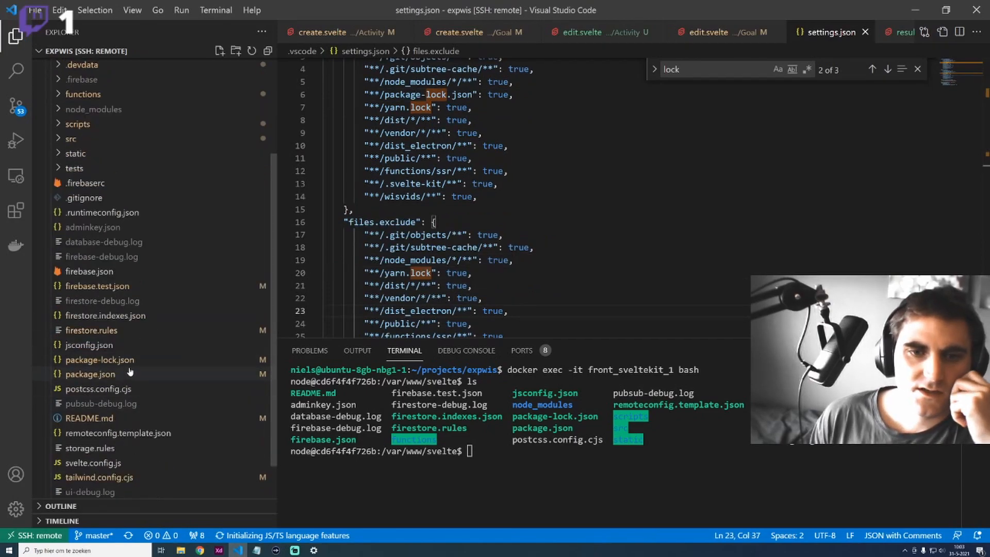
left_click(99, 359)
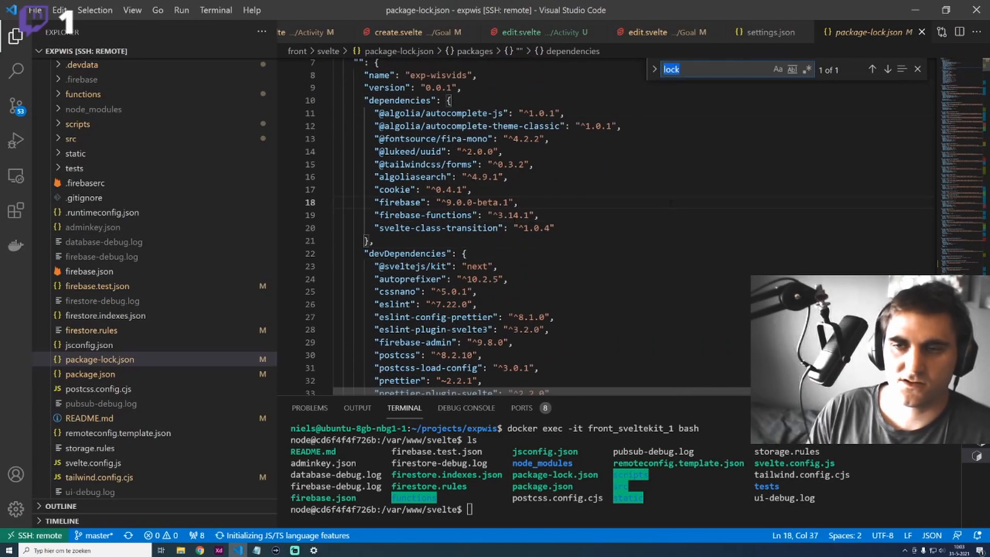
Find 'svelte-ada' in package-lock.json and confirm svelte-adapter-firebase is installed at 0.7.7
type("svelte-adap")
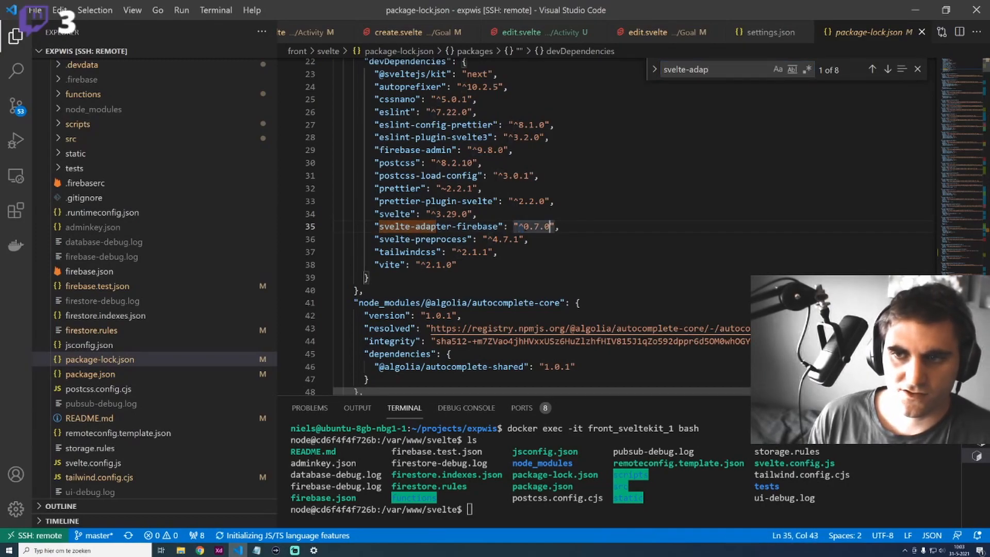
left_click(873, 70)
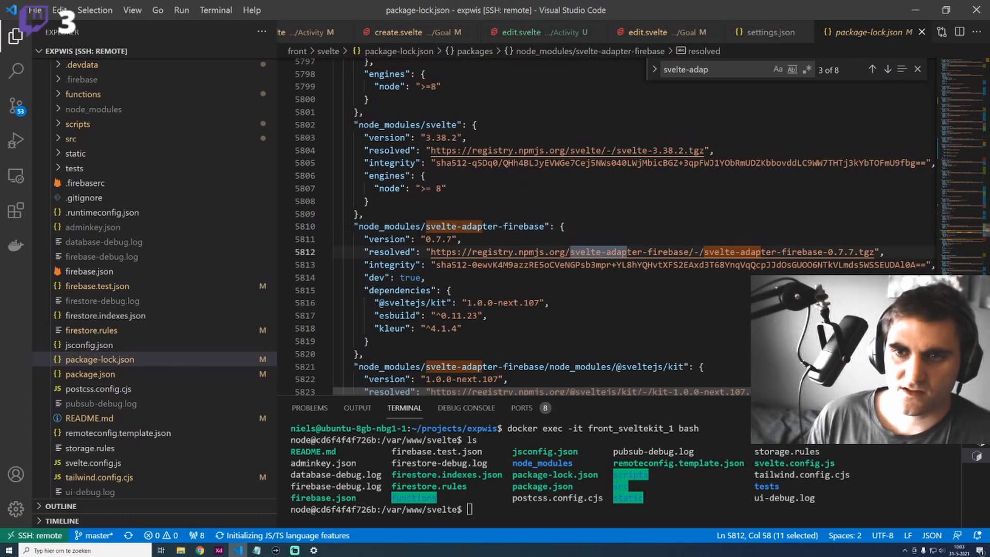
left_click(462, 238)
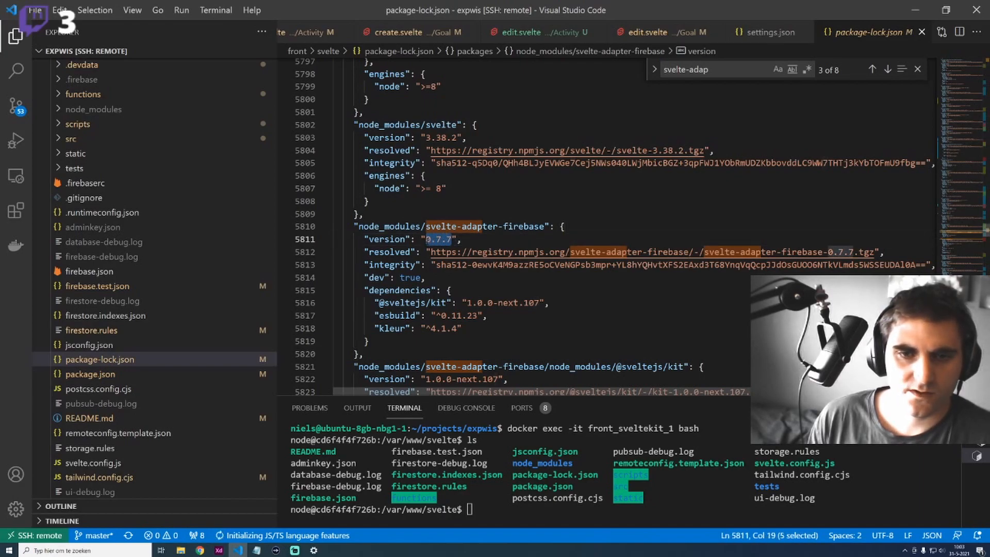
mouse_move(209, 373)
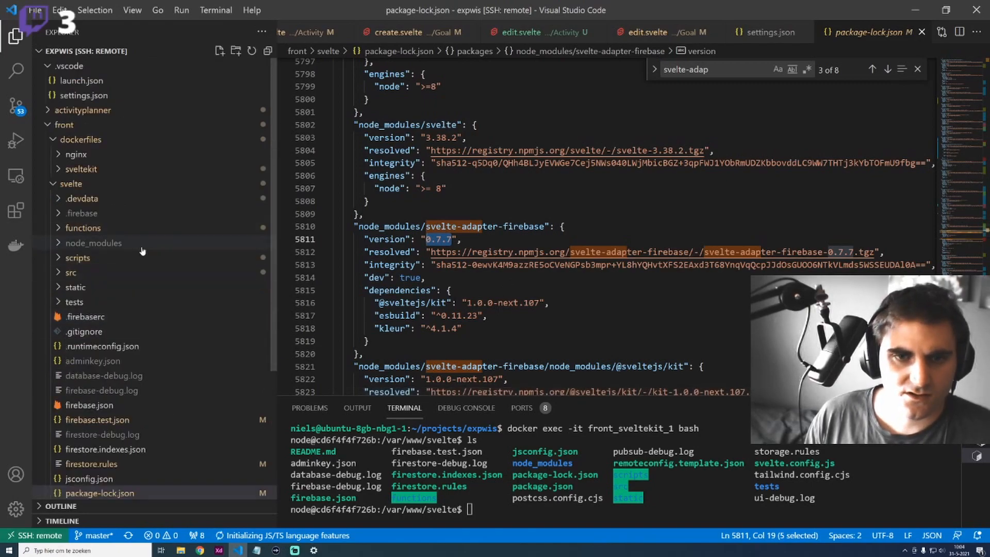
left_click(96, 316)
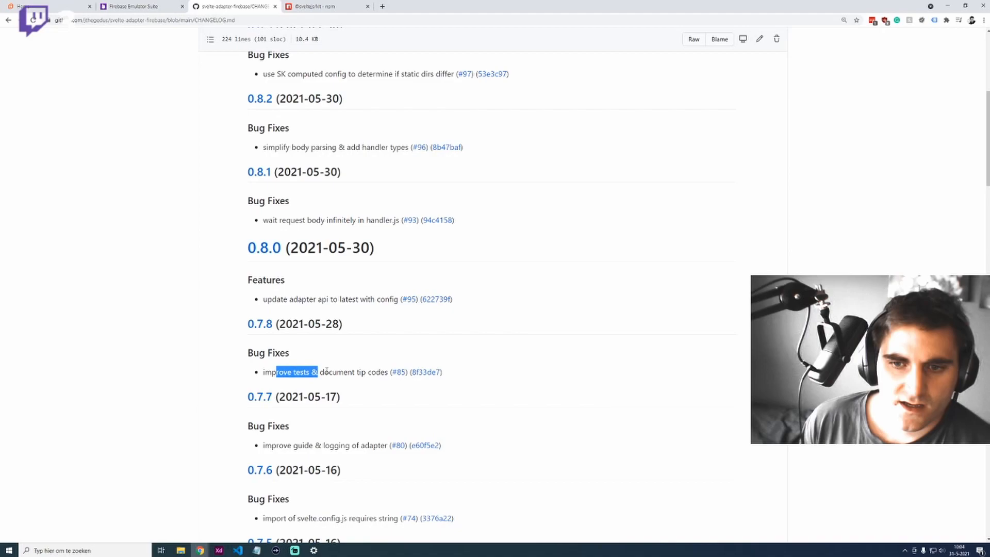
Open the changelog's linked changes #95 and #93 in new tabs
right_click(435, 376)
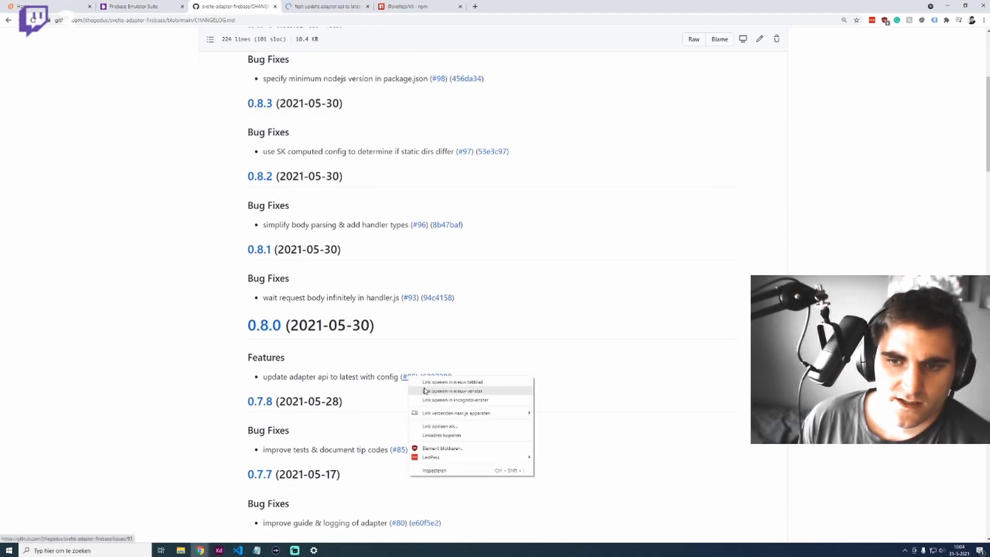
left_click(454, 382)
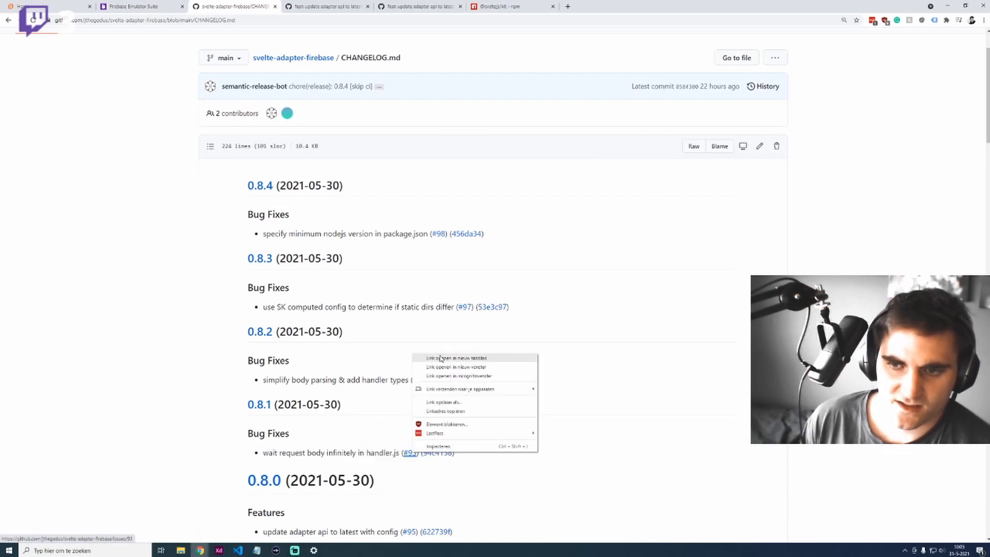
left_click(457, 358)
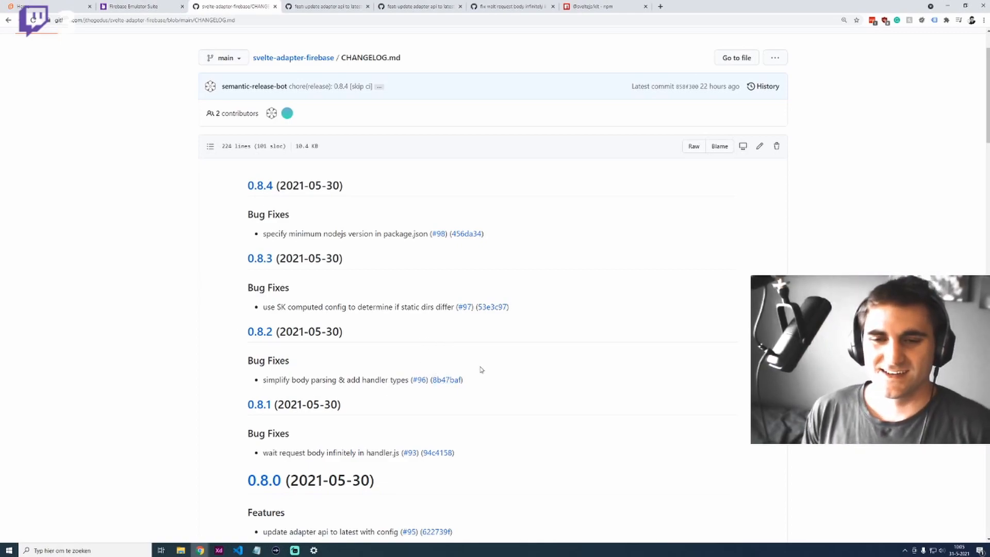
triple_click(342, 380)
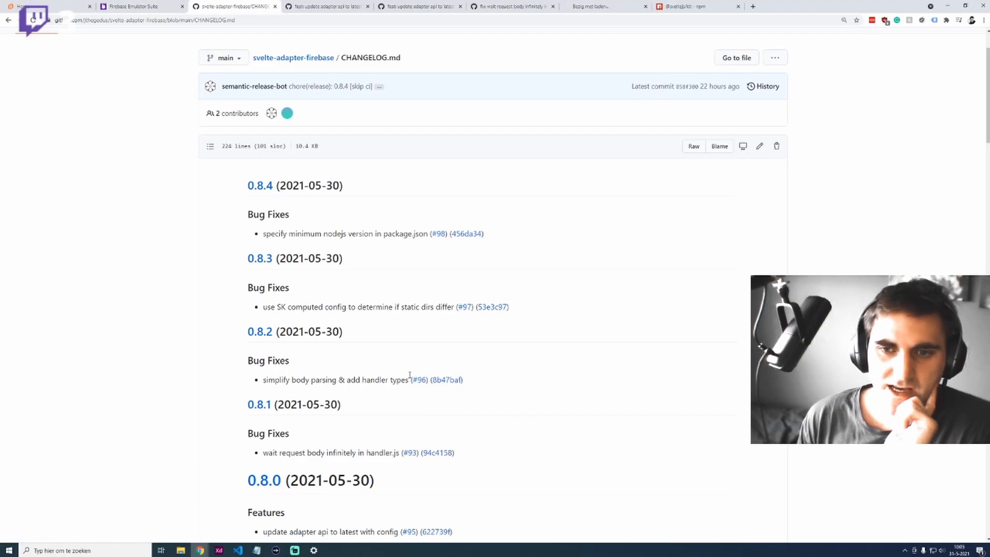
Select the 0.8.4 bug fix entry in the adapter changelog and bring up its link options
scroll("up", 3)
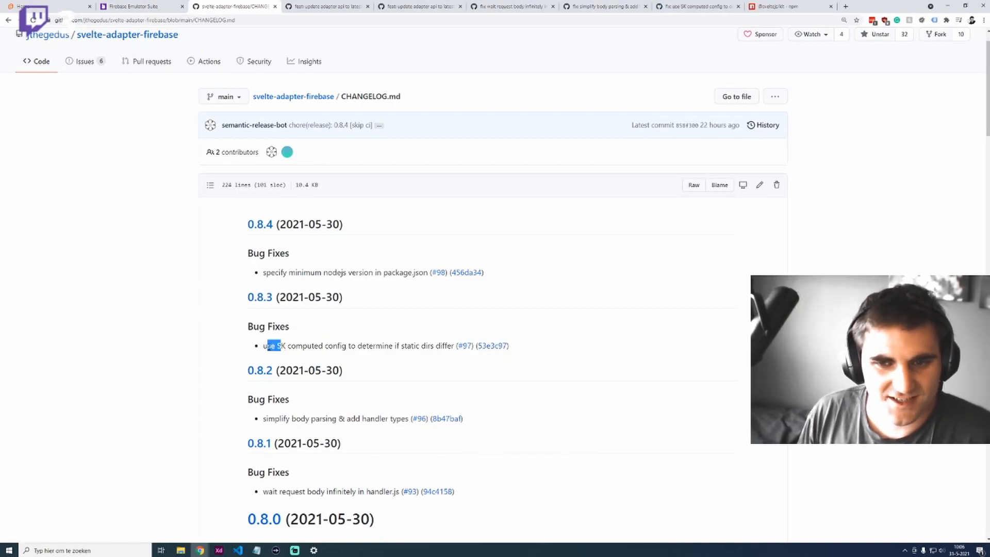
left_click_drag(262, 273, 485, 272)
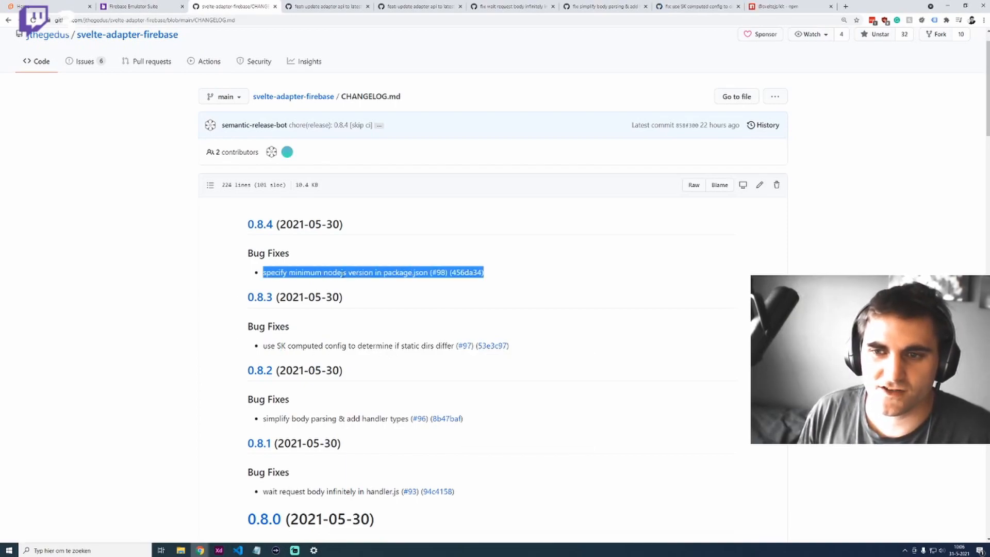
right_click(436, 272)
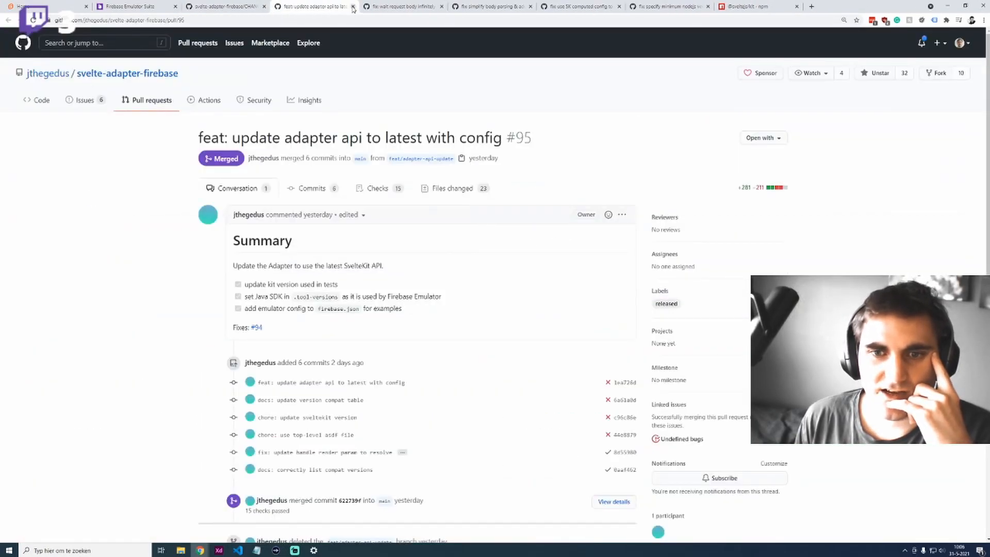
Read through the merged adapter pull requests #95 to #98
scroll("down", 3)
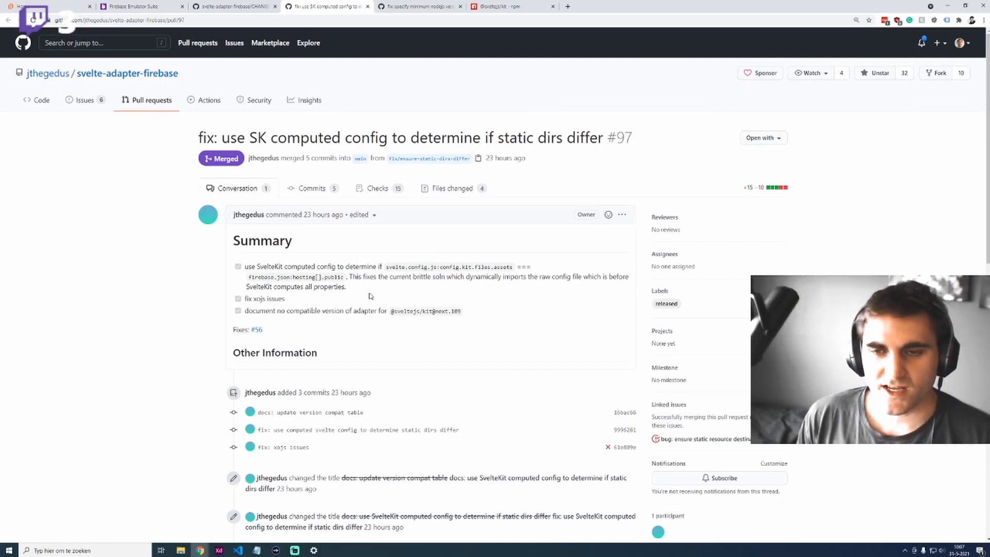
mouse_move(368, 334)
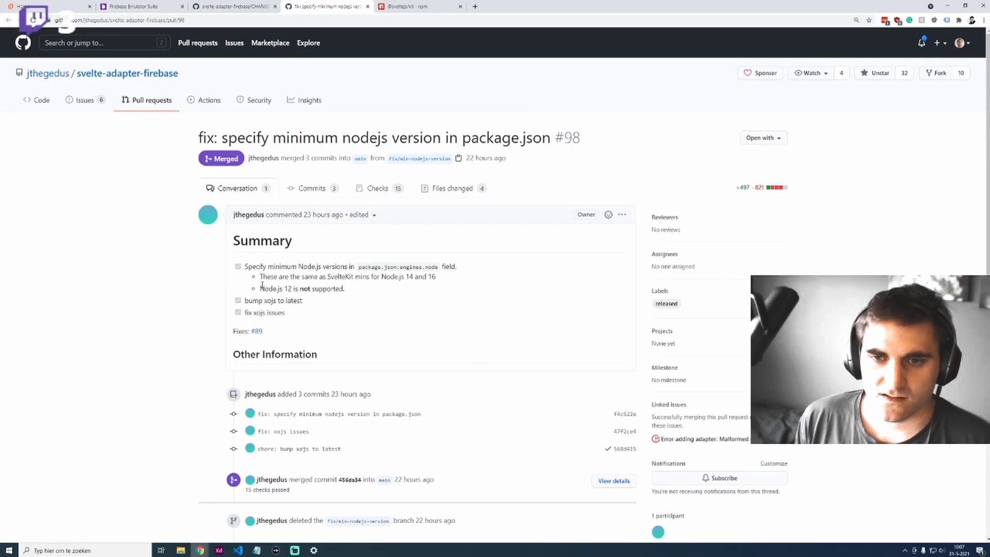
left_click_drag(259, 289, 322, 289)
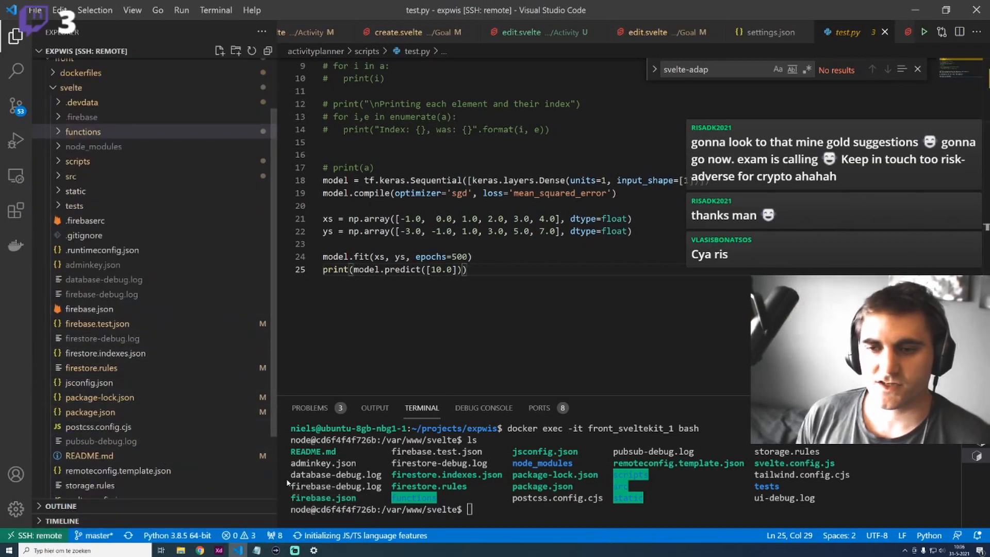
Return to the browser to reach the sveltejs/kit GitHub repository
left_click(100, 330)
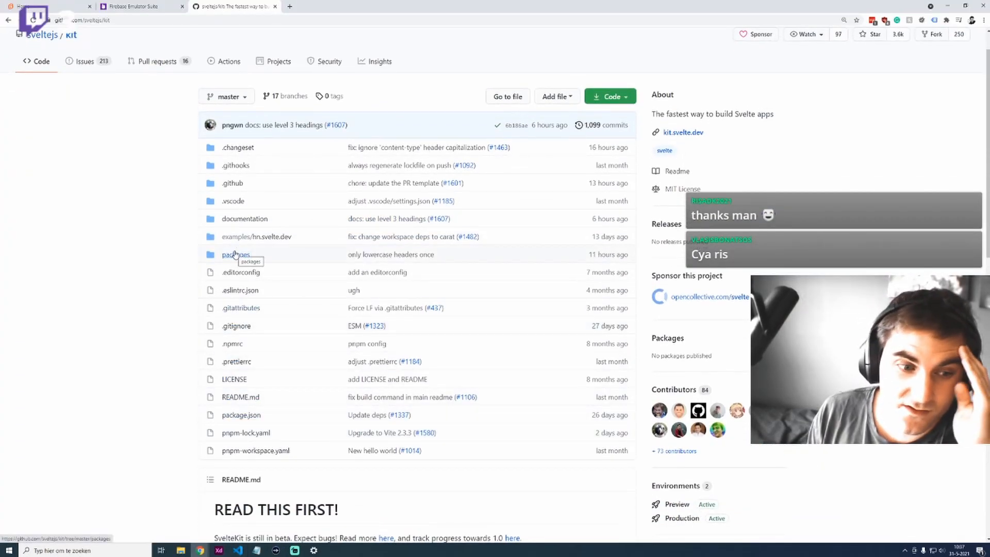
Read packages/kit/CHANGELOG.md up to 1.0.0-next.111 renaming handle's render to resolve
left_click(235, 255)
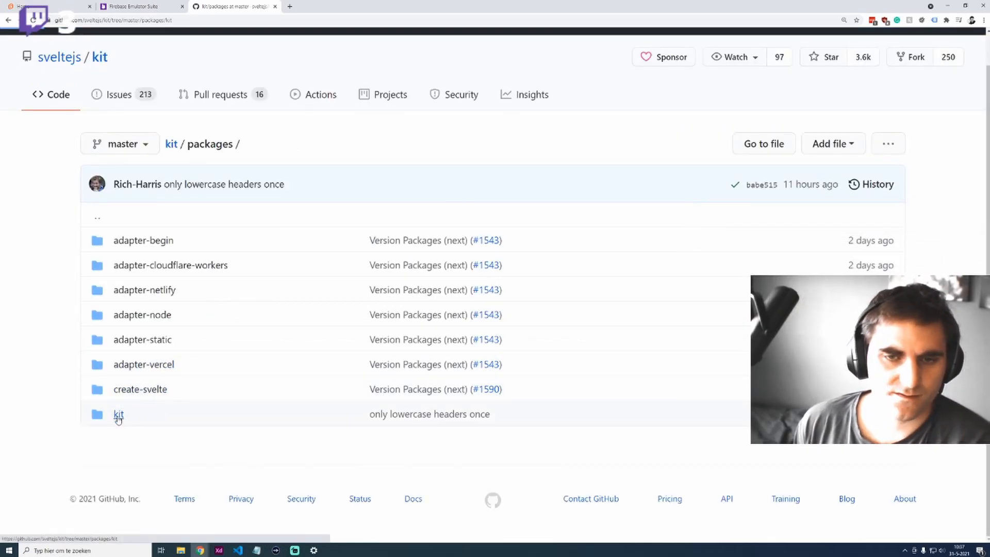
left_click(118, 414)
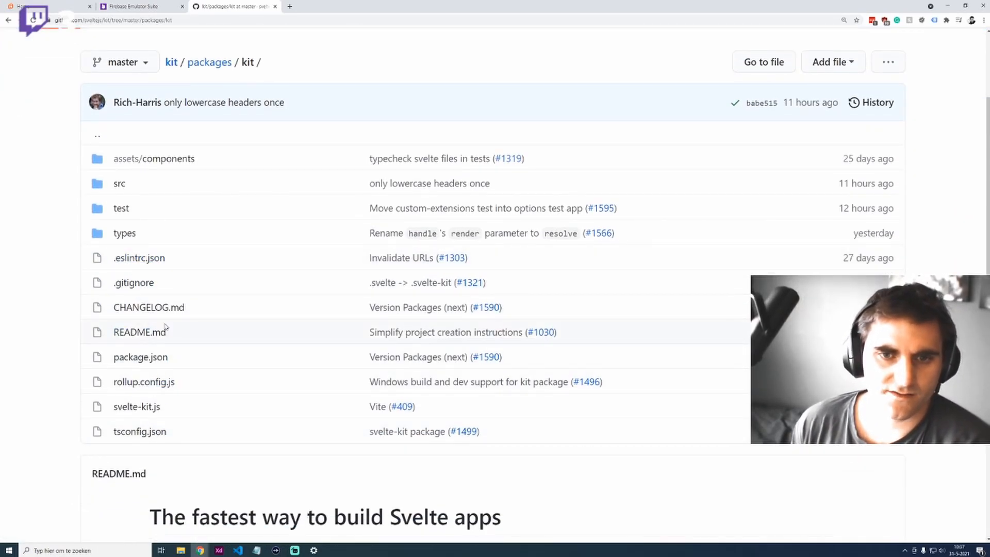
left_click(148, 307)
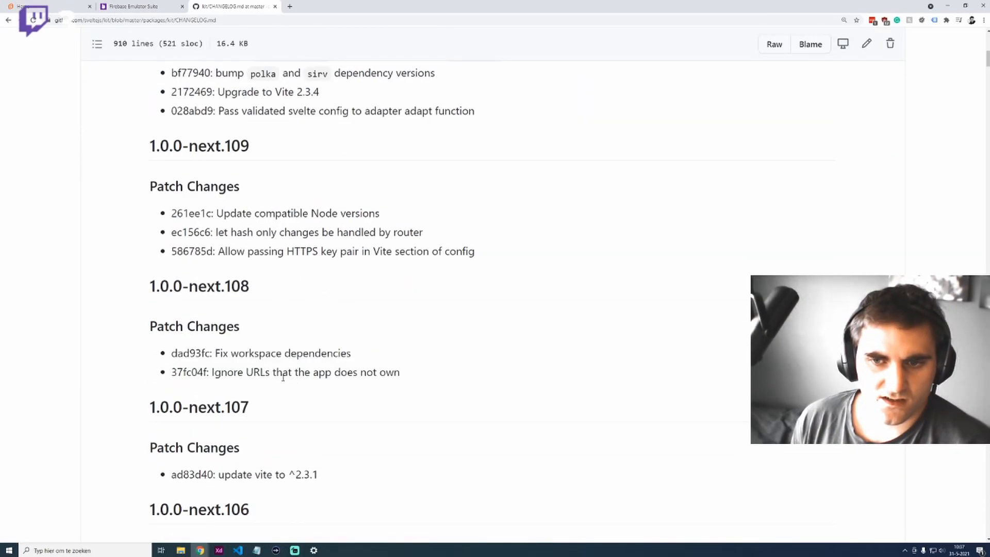
double_click(257, 392)
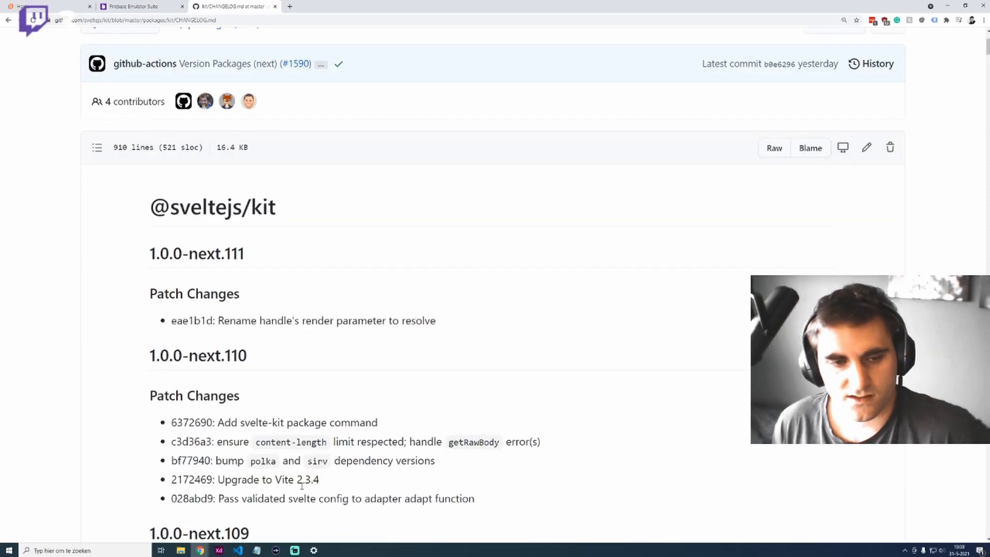
mouse_move(264, 29)
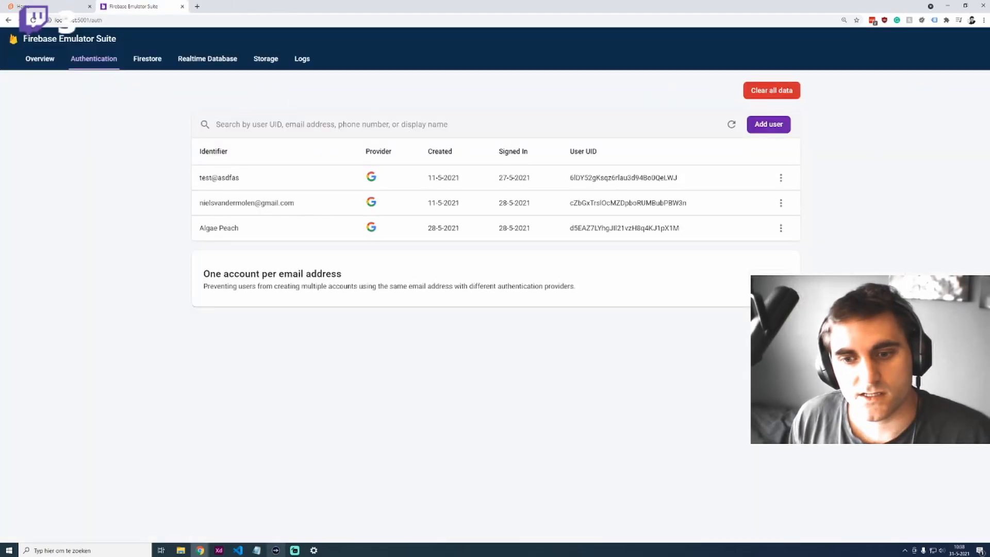
Return to the code editor and get a fresh shell prompt in the terminal
left_click(237, 549)
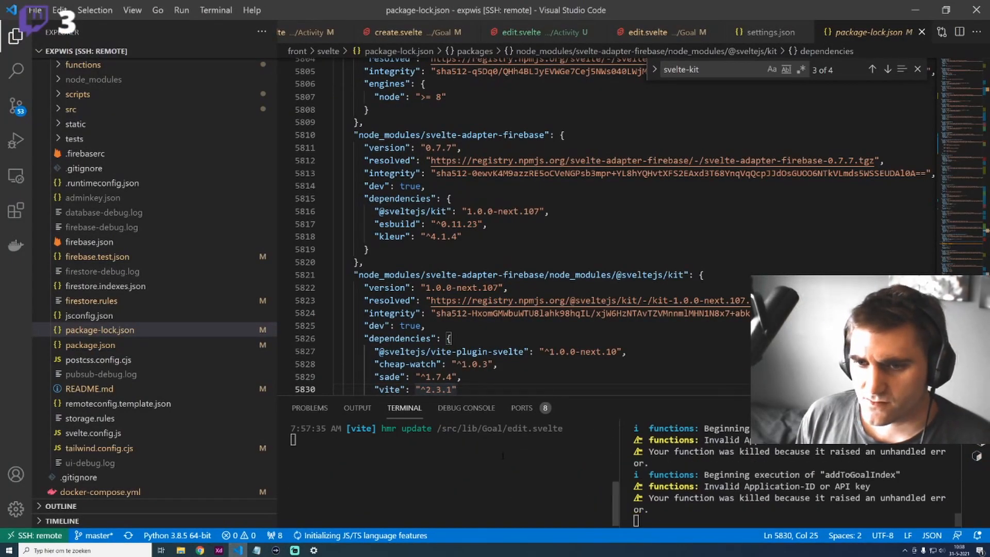
key("ctrl+c")
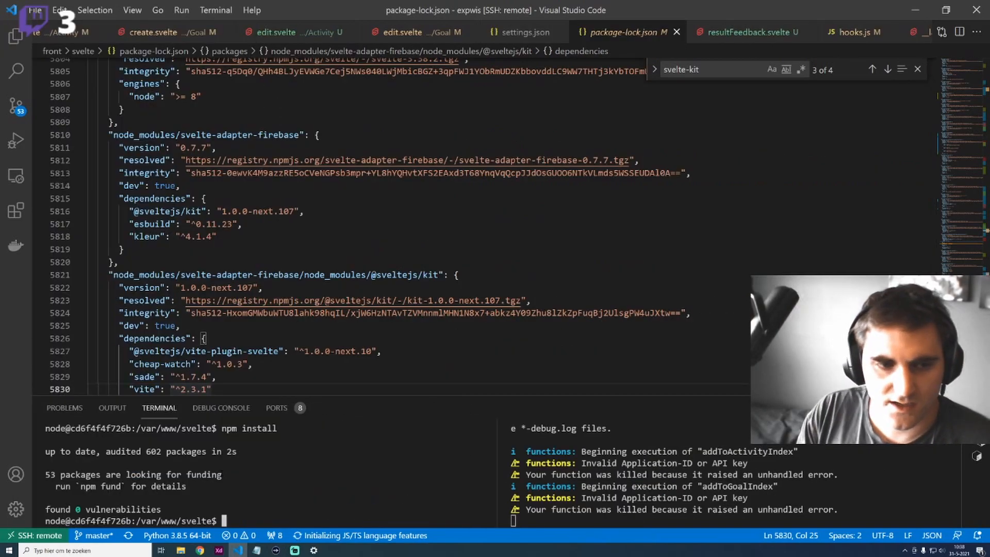
Run npm update in the terminal to refresh the project's packages
type("npm update")
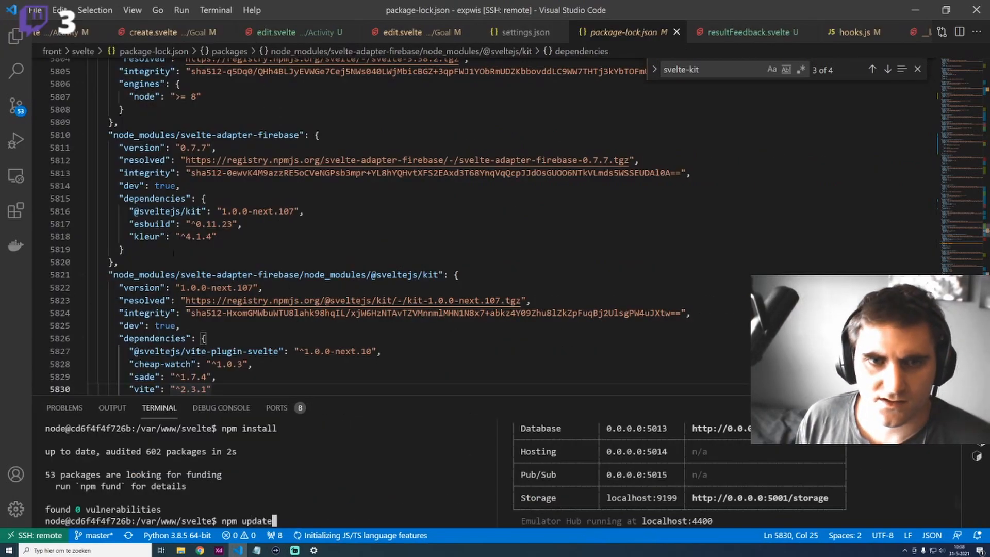
left_click(15, 36)
type("adapter-firebase")
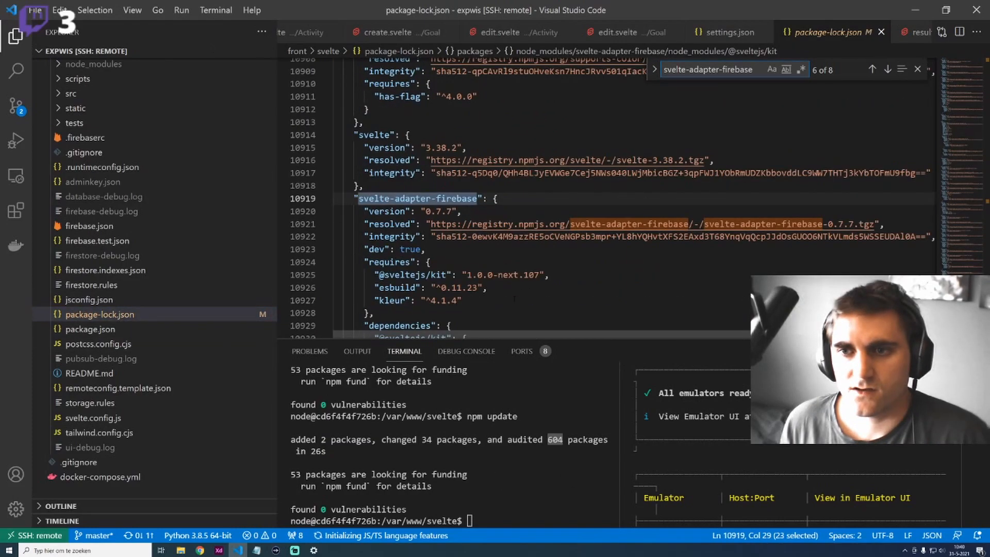
Search package-lock.json for the svelte-kit adapter entry and rerun the update to get 0.8.4
left_click(872, 69)
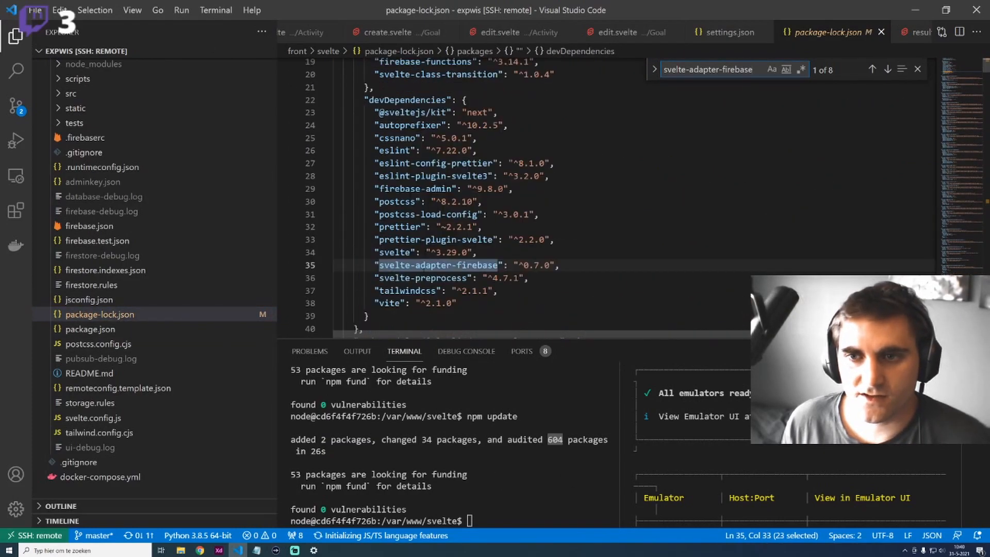
type("svelte-kit")
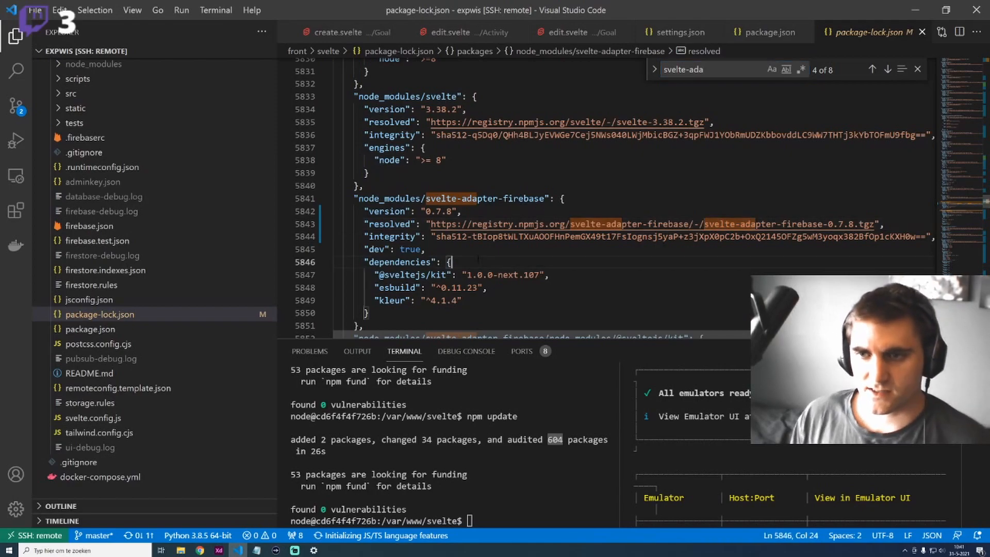
left_click(767, 32)
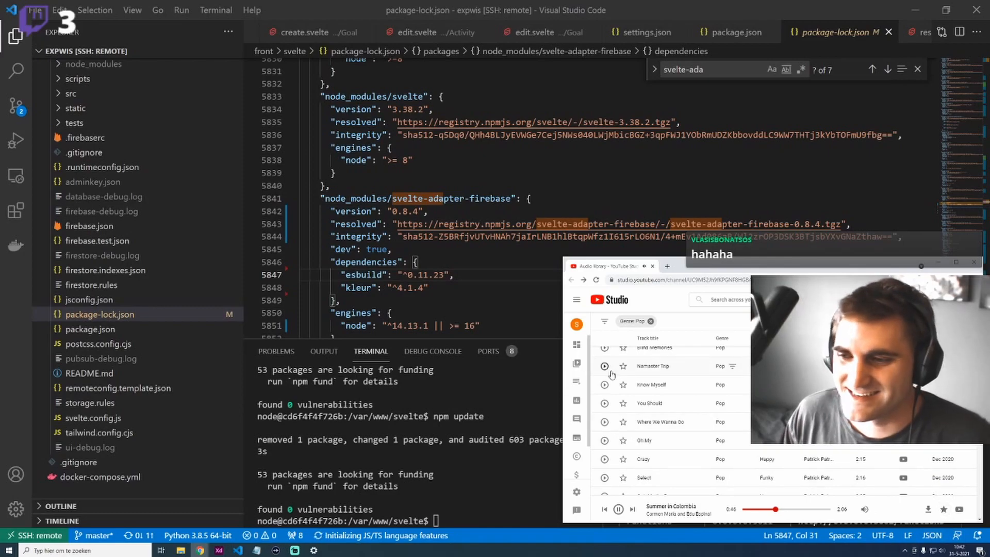
Set svelte-adapter-firebase to ^0.8.0 in package.json and restart the dev server
left_click(734, 32)
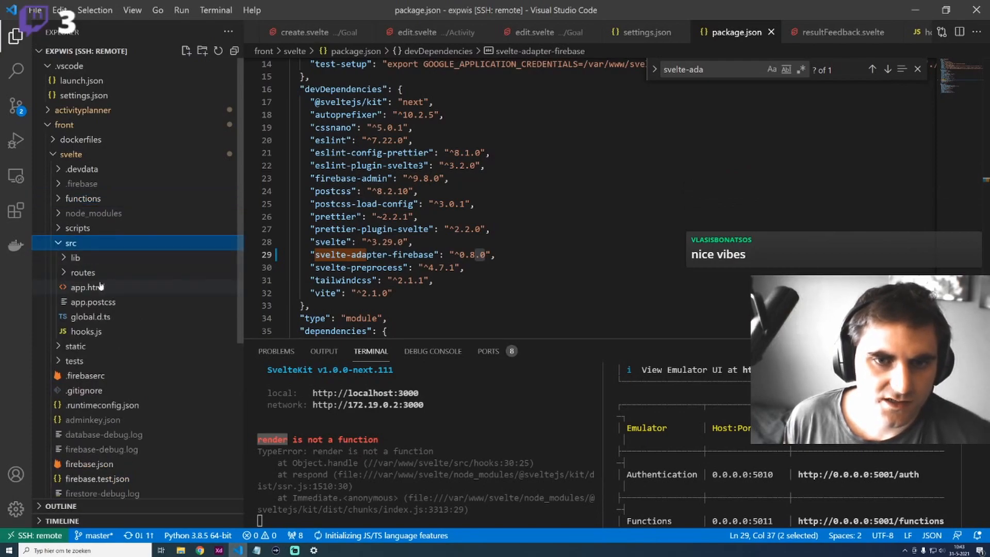
left_click(85, 331)
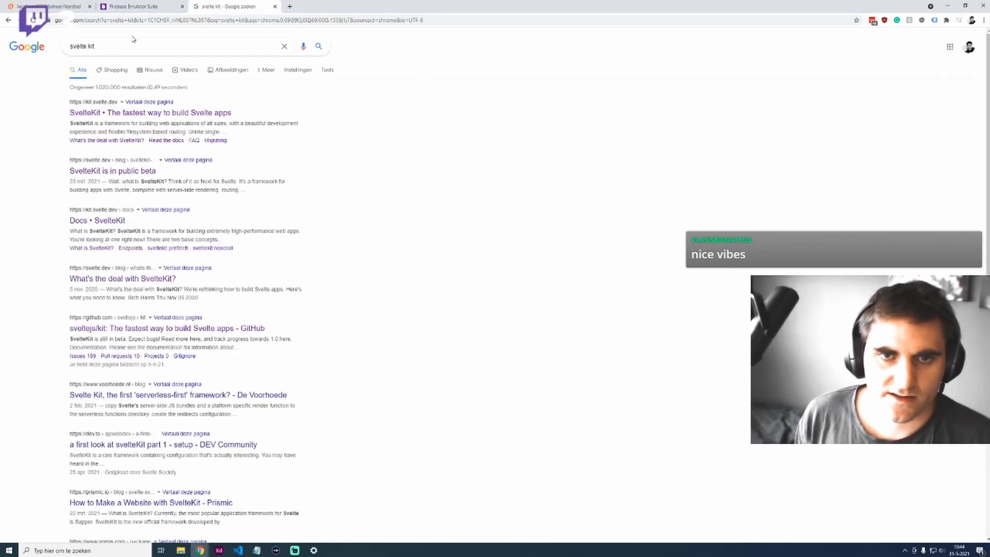
Browse sveltejs/kit on GitHub to the create-svelte default template's src/hooks.ts
left_click(150, 112)
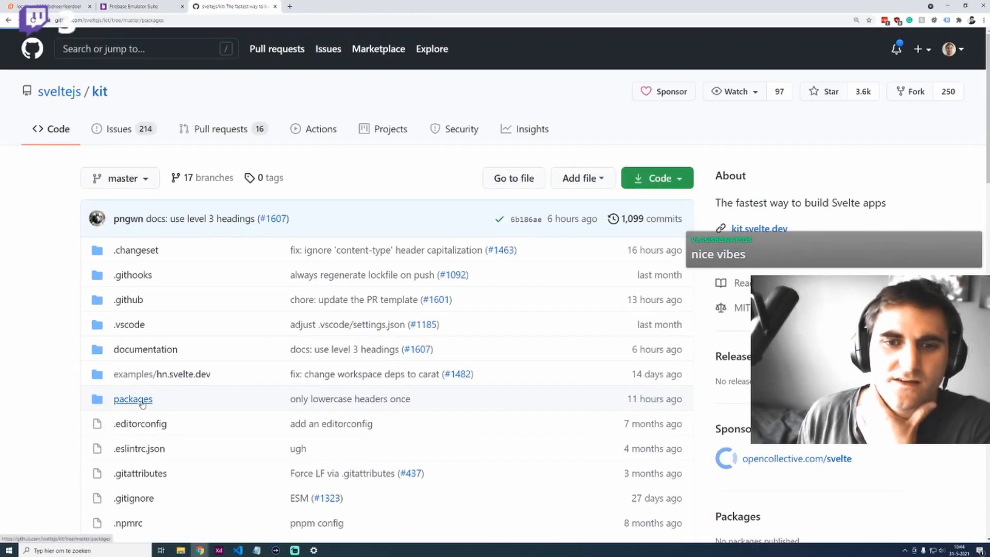
left_click(133, 398)
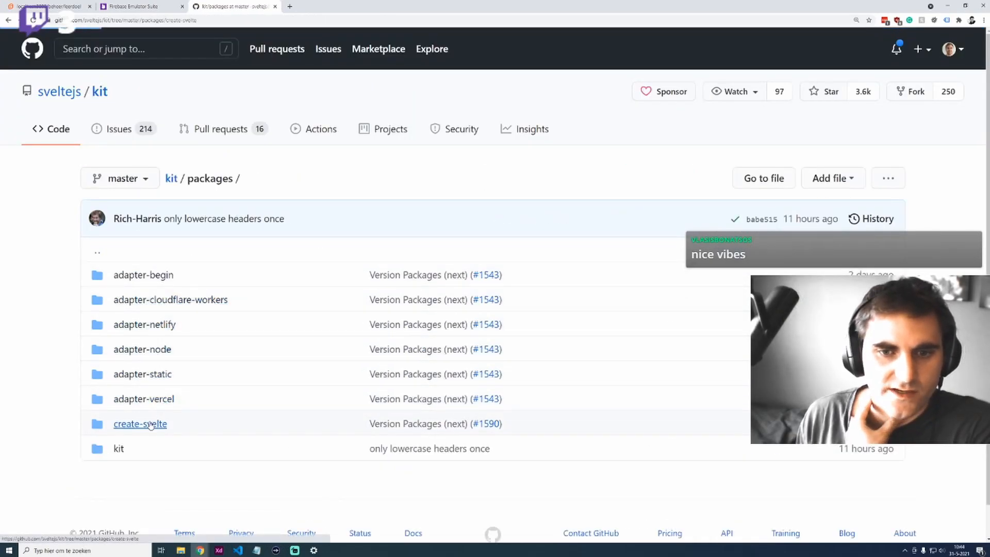
left_click(139, 424)
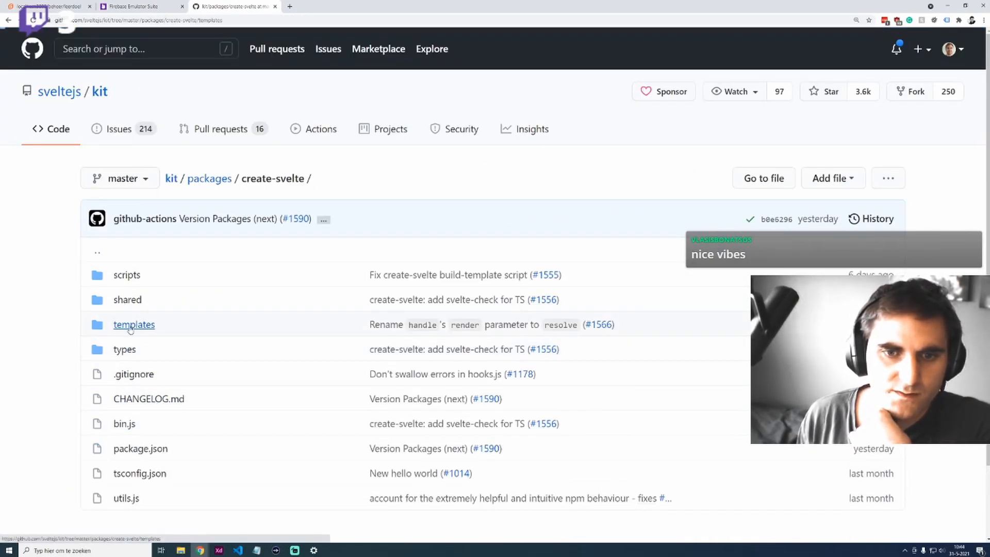
left_click(134, 325)
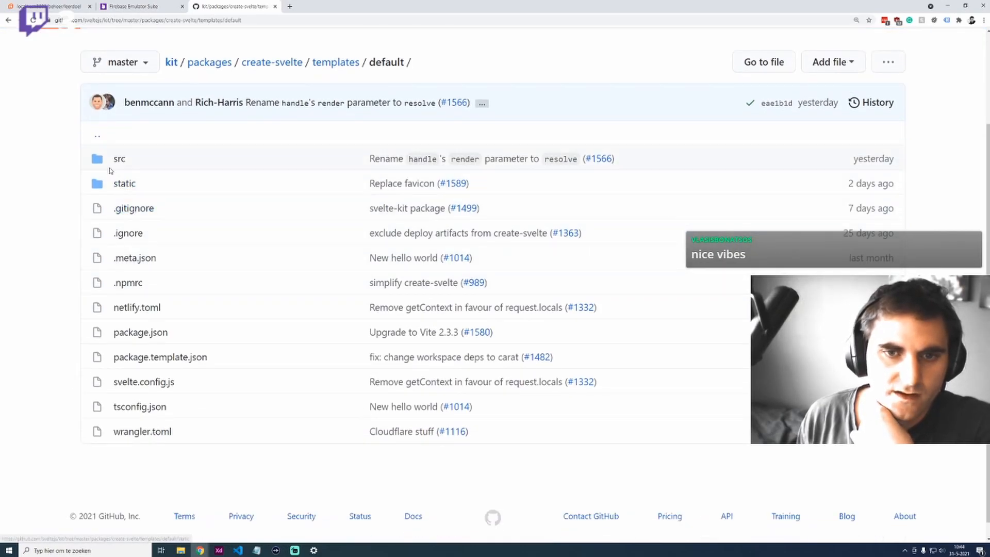
left_click(118, 158)
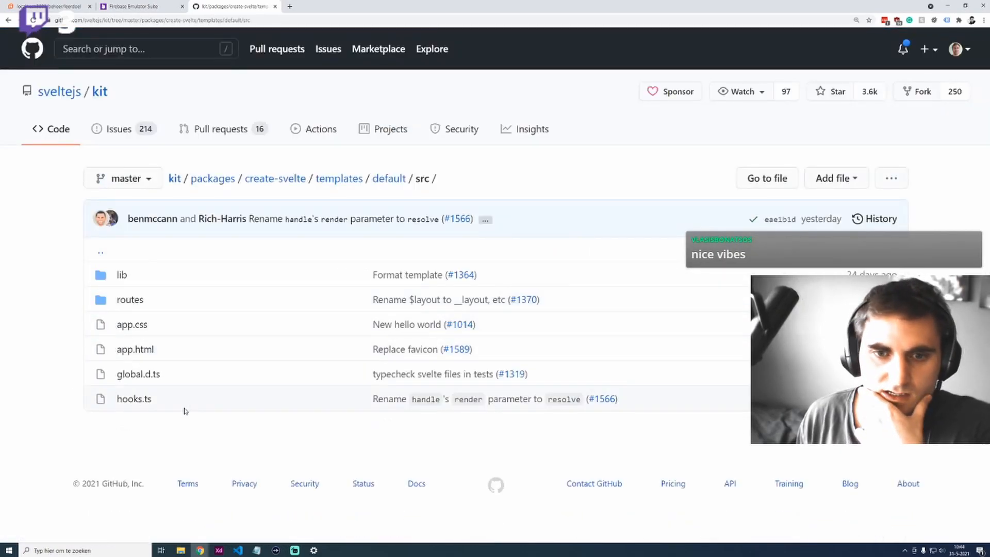
left_click(134, 398)
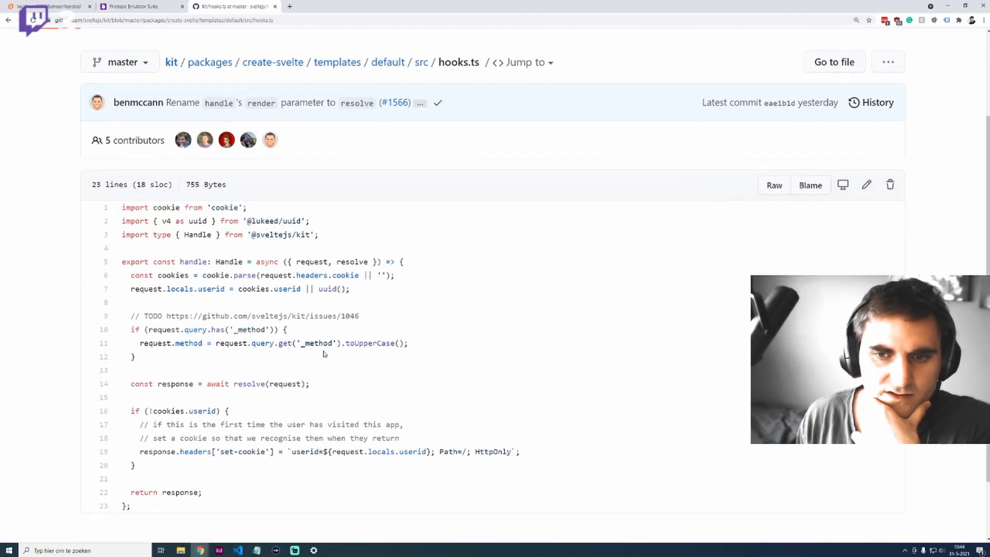
Check the handle signature and change render to resolve(request) in the project's hooks.js
scroll("down", 3)
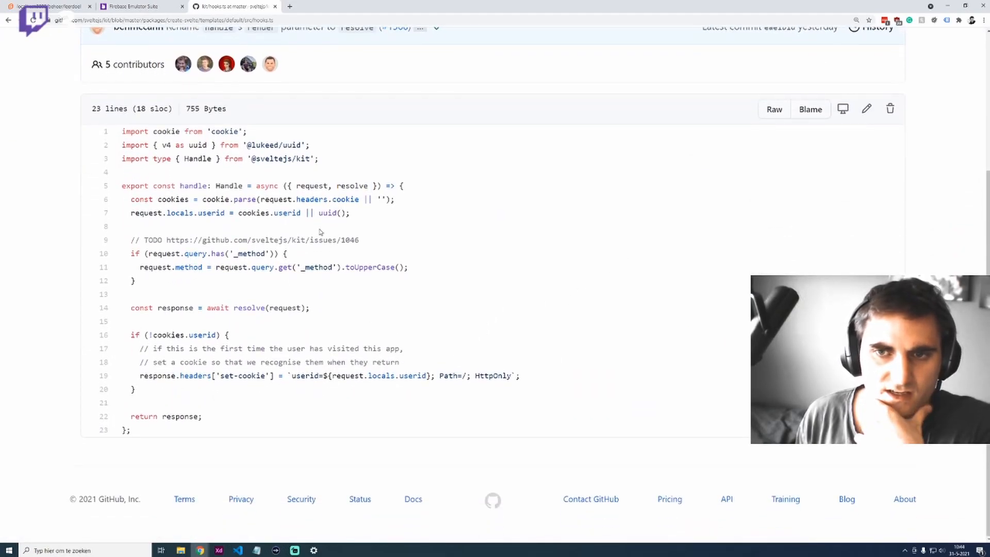
double_click(352, 186)
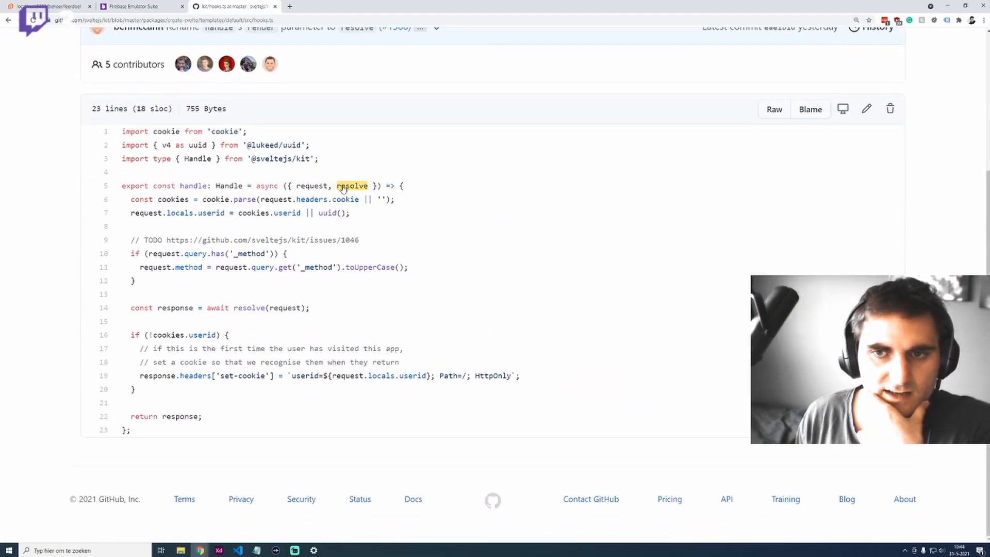
double_click(352, 185)
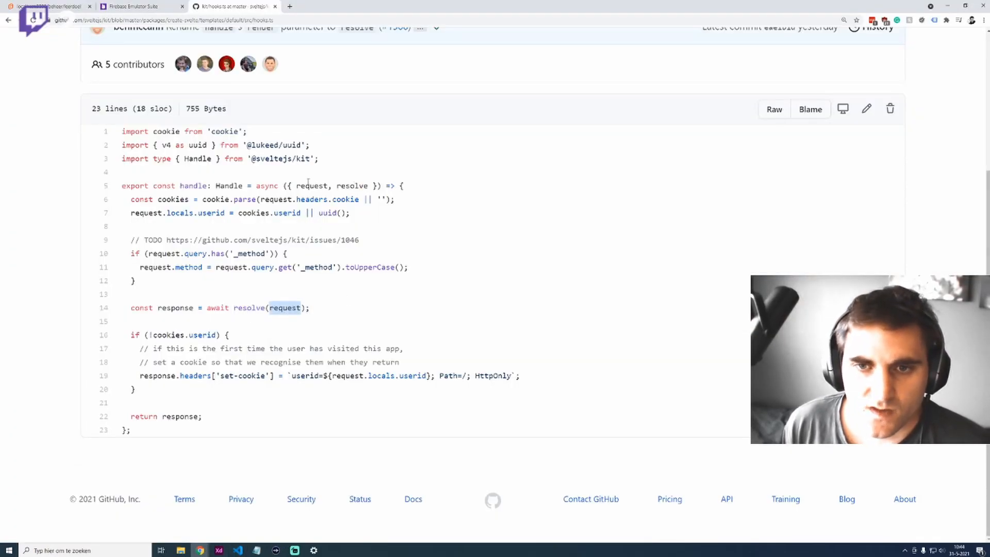
double_click(249, 307)
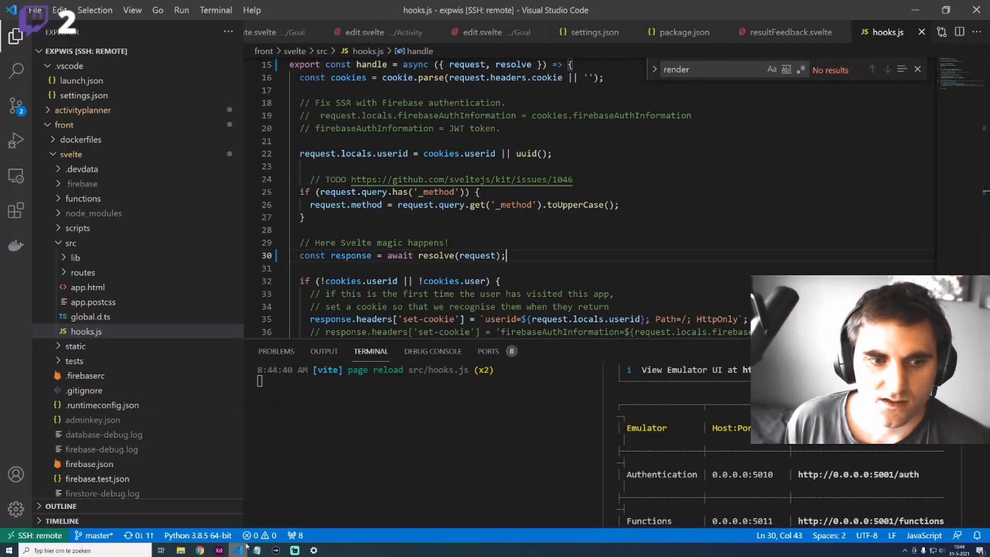
Stop the dev server with Ctrl+C and relaunch it with npm run dev -- --host
key("ctrl+c")
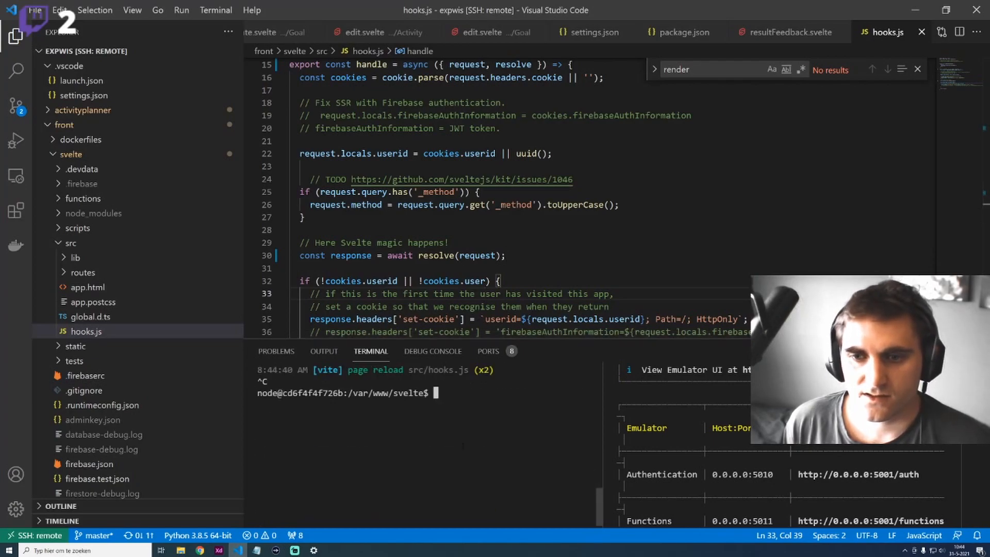
type("npm run dev -- --host")
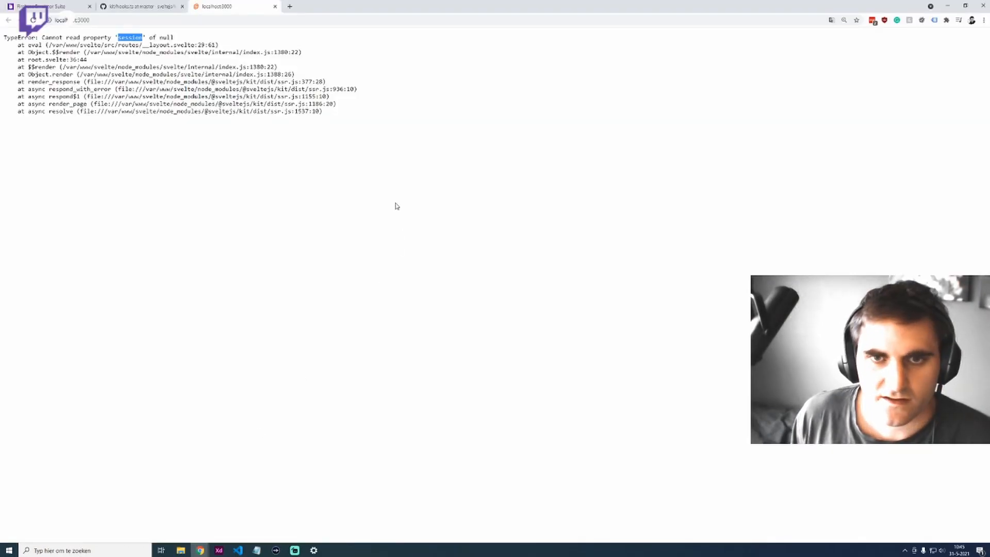
Return to the SvelteKit repo's default template src and open issue #848 on getStores()
left_click(139, 6)
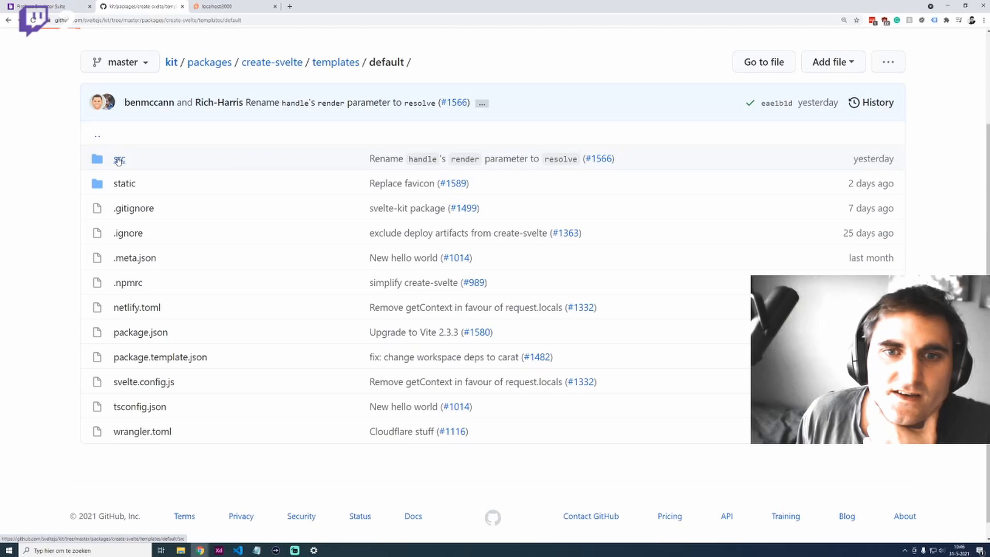
left_click(120, 159)
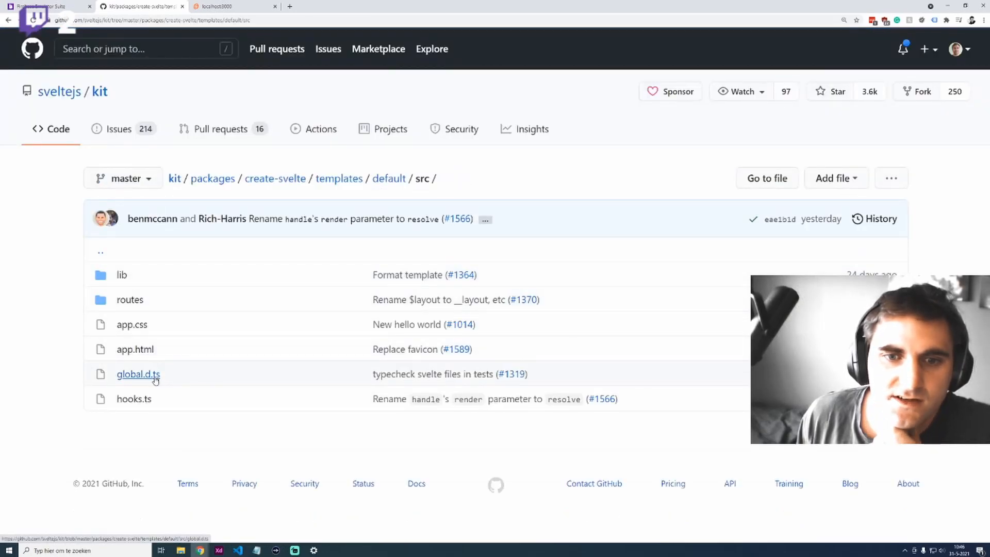
left_click(130, 299)
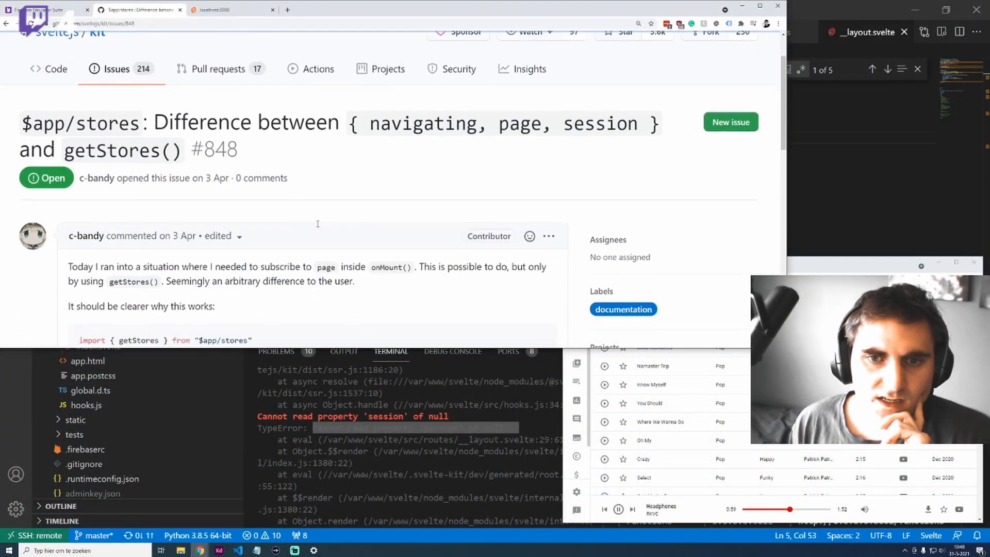
Copy the getStores import and session lines from __layout.svelte into lib/Header/index.svelte
scroll("down", 3)
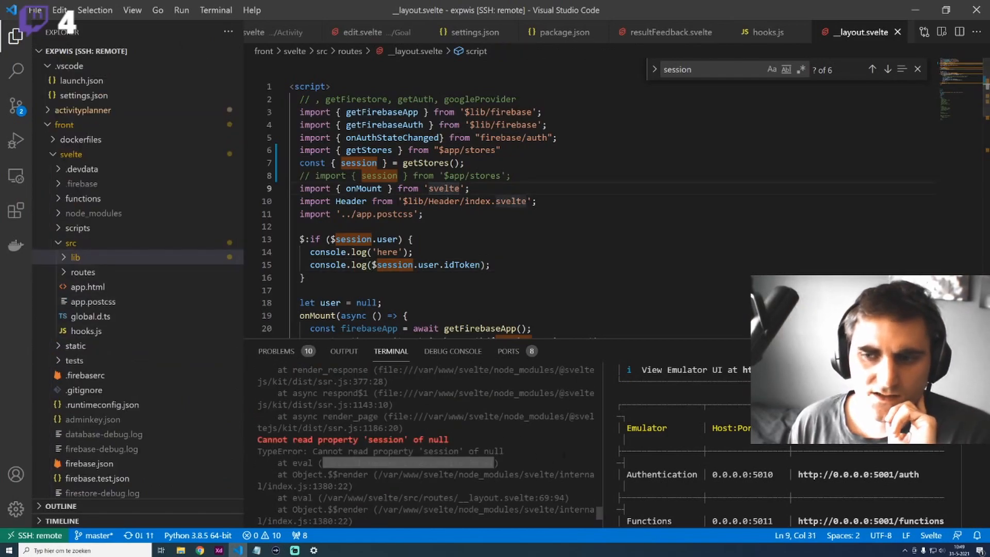
left_click_drag(299, 149, 465, 162)
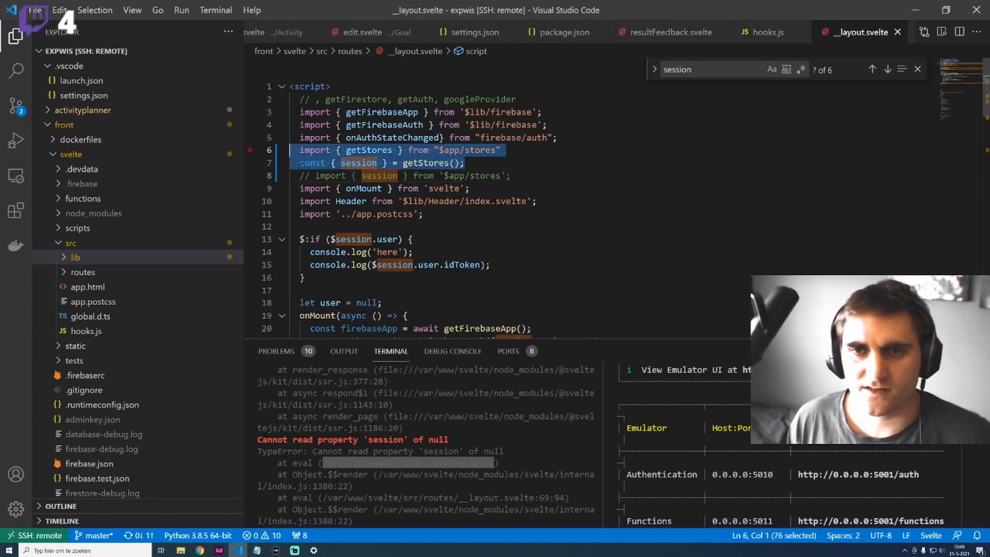
left_click(76, 257)
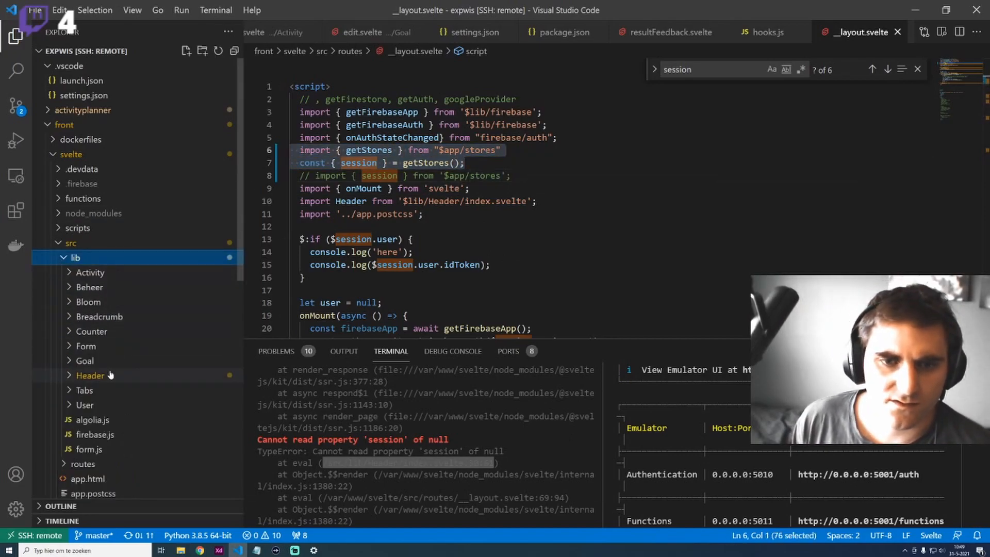
left_click(103, 390)
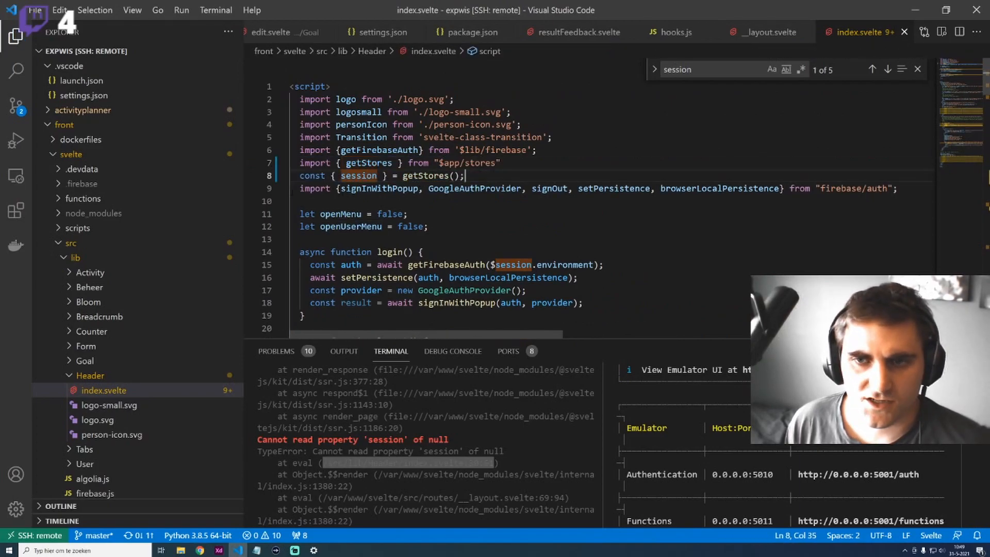
left_click(15, 69)
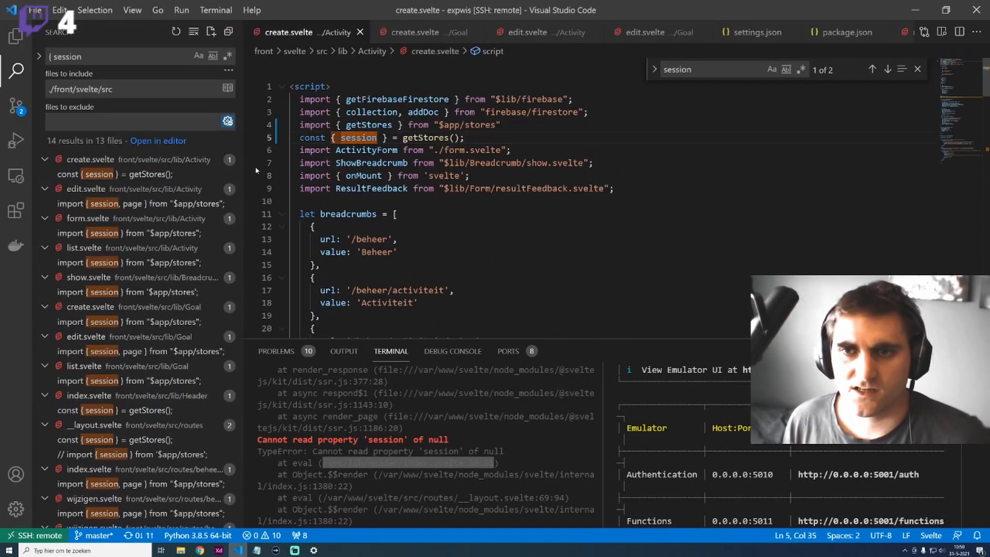
Replace the session import with getStores() in the Activity create, edit and list components
left_click(110, 175)
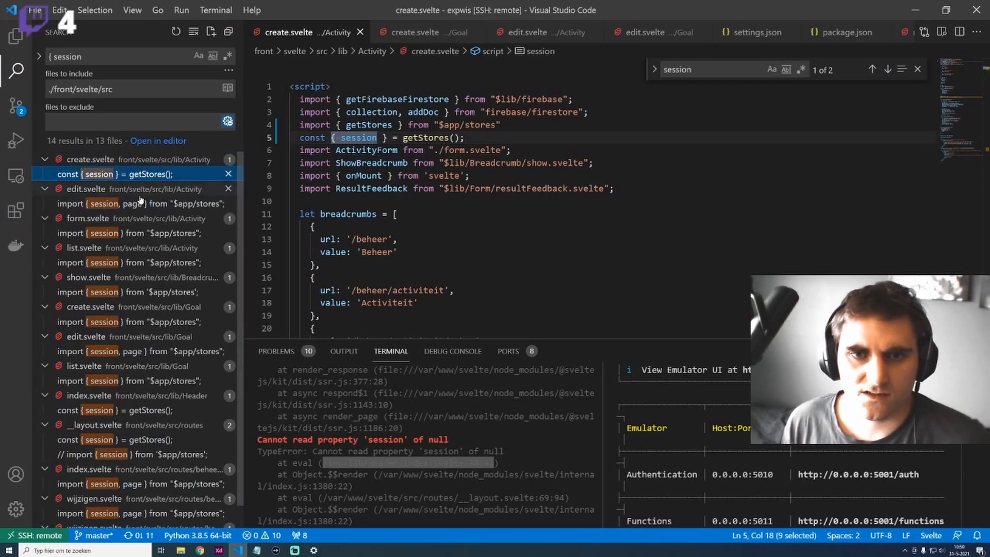
left_click(139, 203)
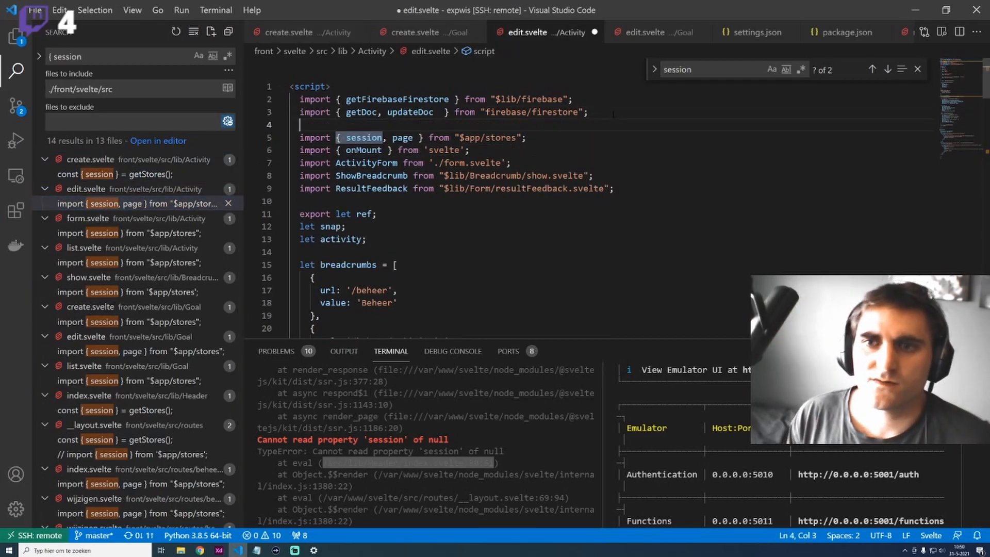
type("import { getStores } from \"$app/stores\";")
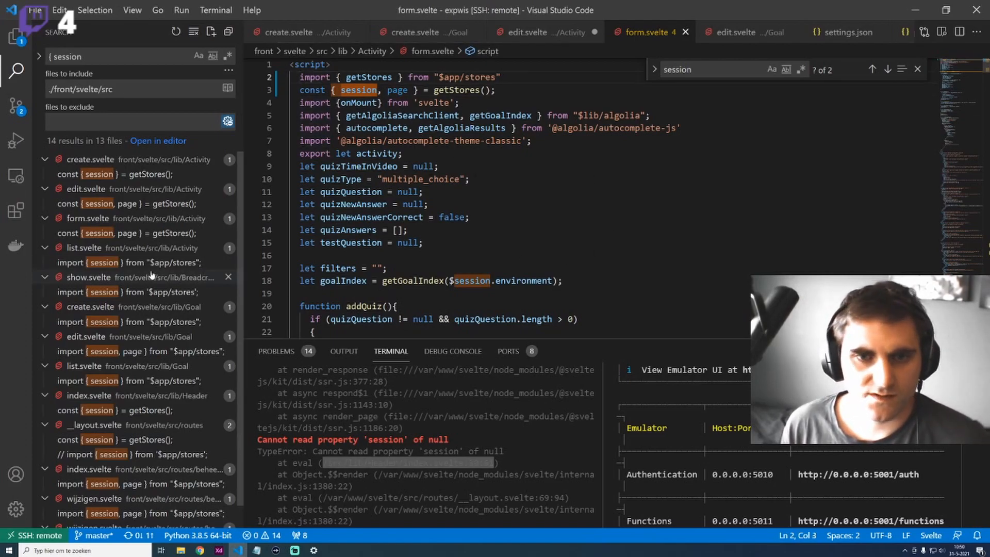
left_click(126, 262)
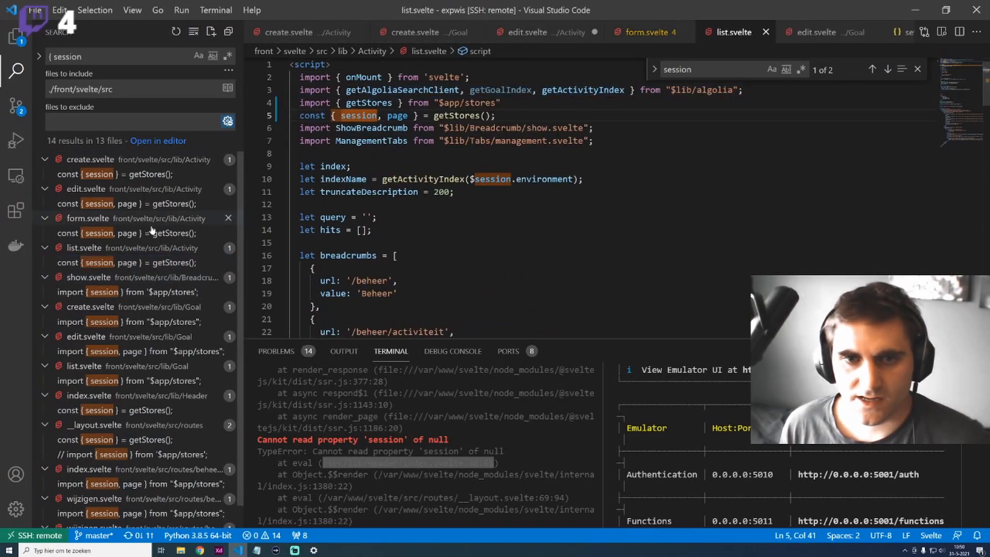
left_click(125, 262)
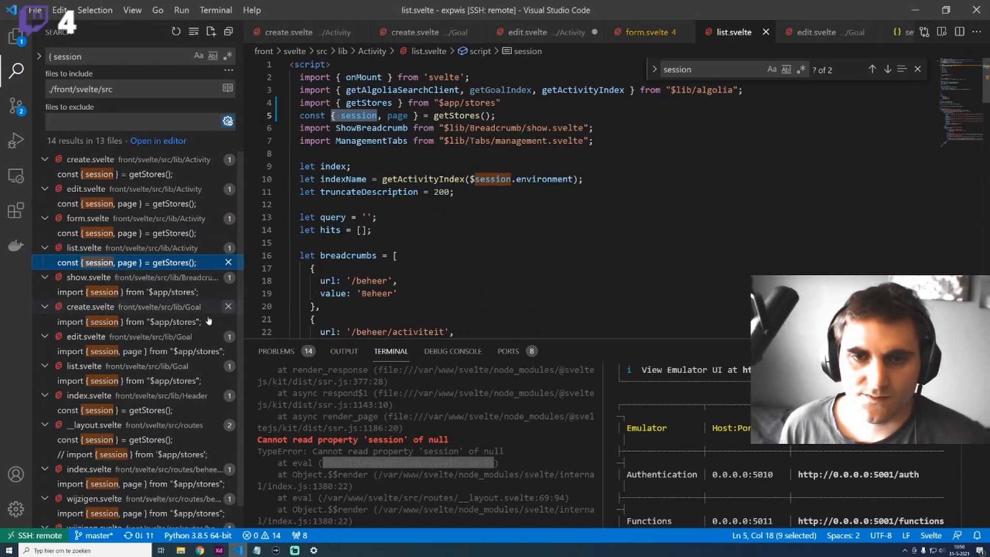
Apply the same getStores() session change to Breadcrumb show and the Goal create component
left_click(125, 292)
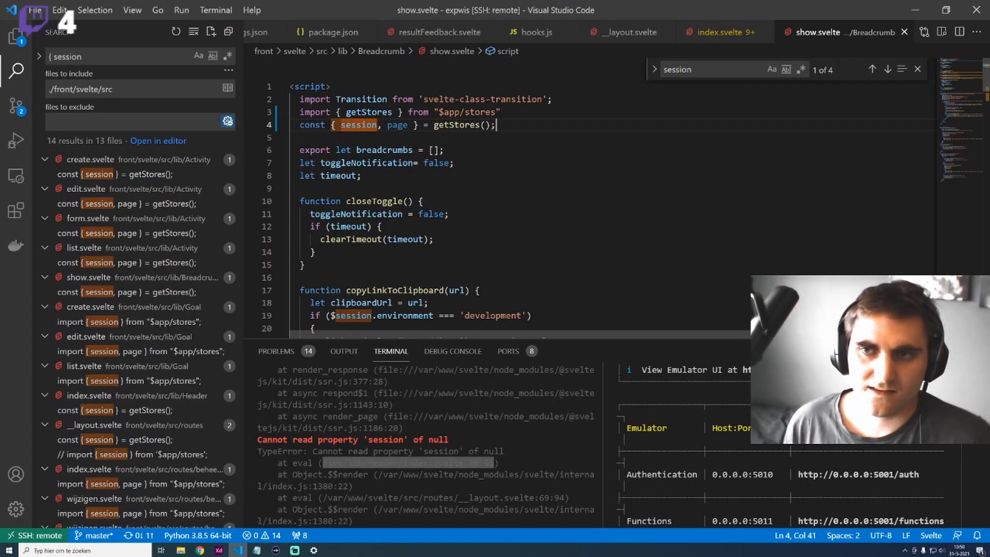
scroll("down", 3)
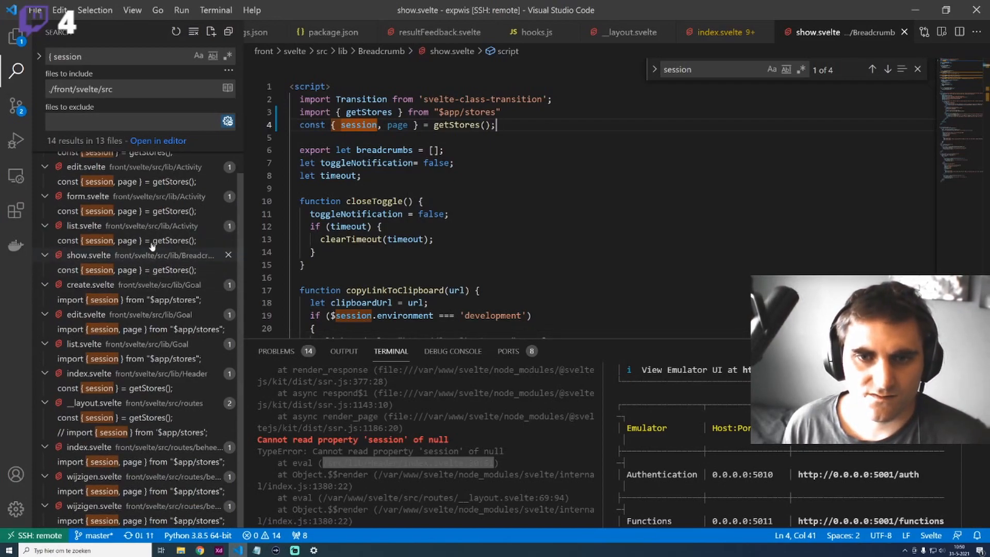
left_click(126, 299)
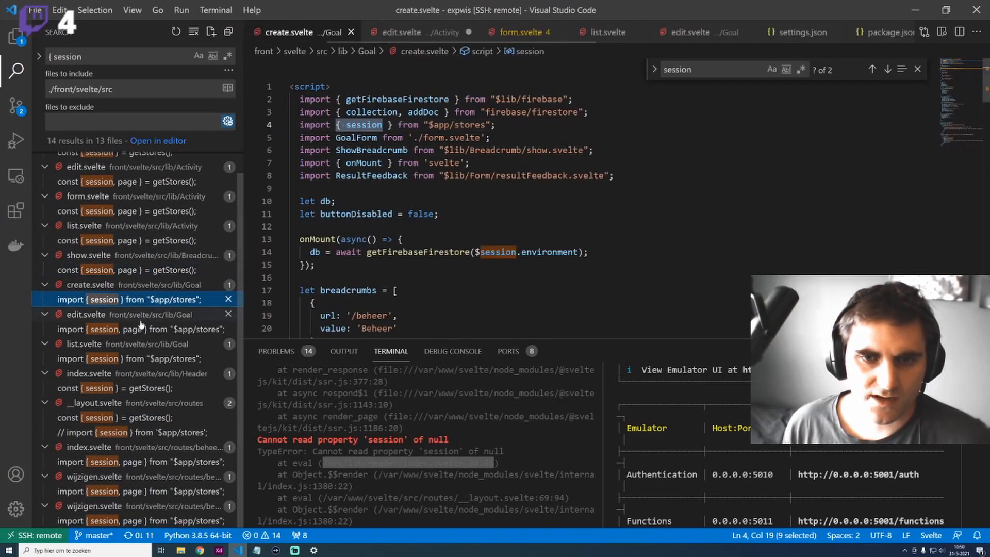
left_click(130, 299)
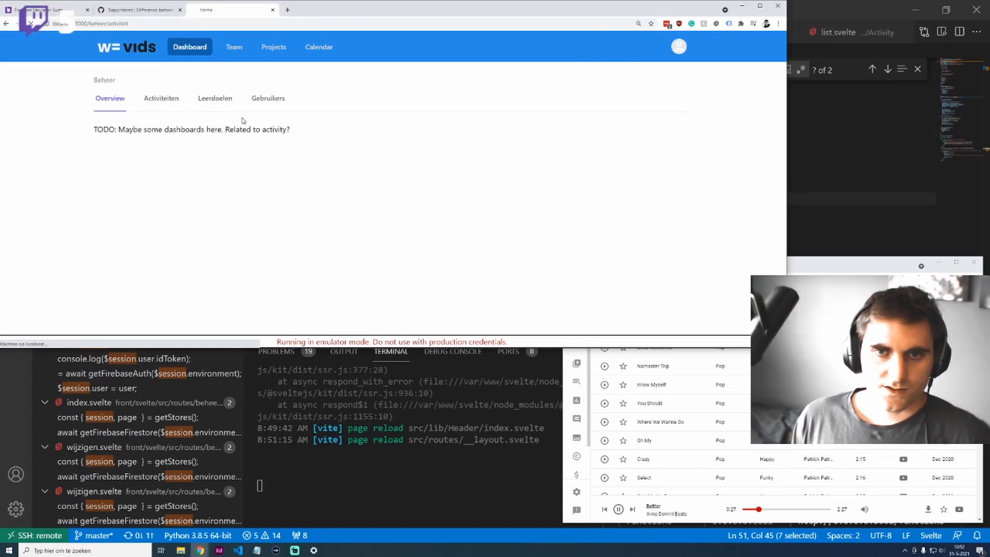
Open Activiteit maken on localhost:3000 and submit a test activity
left_click(416, 190)
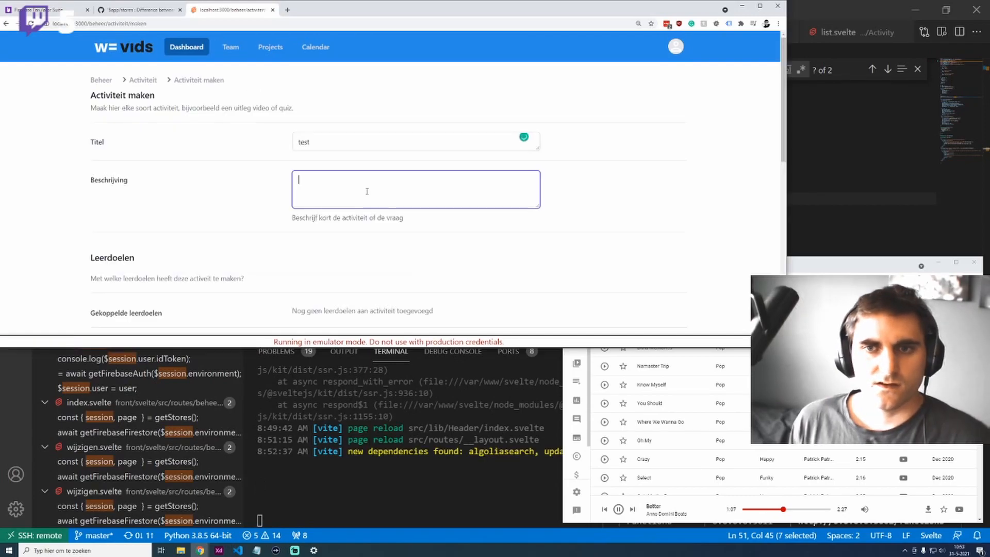
scroll("down", 3)
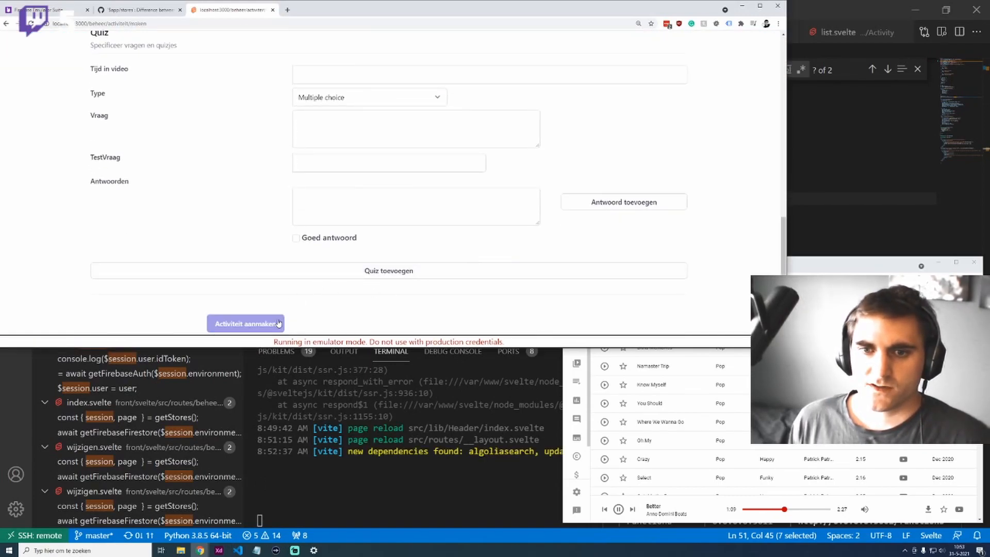
left_click(246, 323)
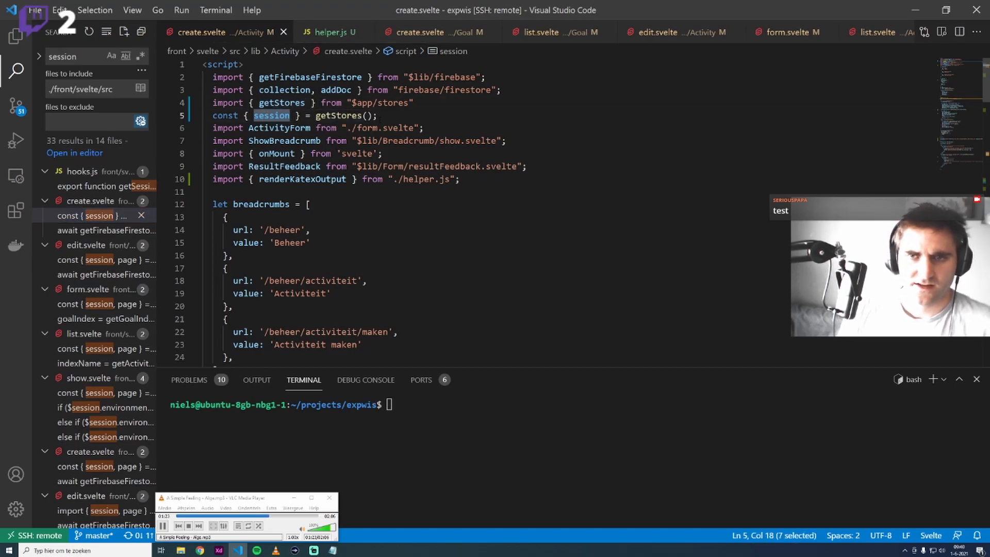
Import session alongside getStores in create.svelte and remove the const { session } = getStores() line
left_click(379, 115)
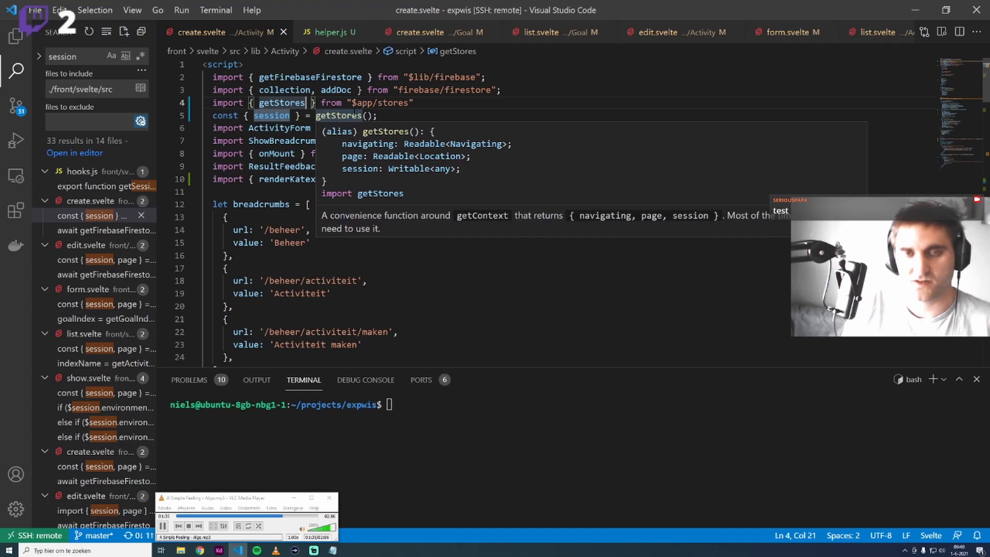
type(", session")
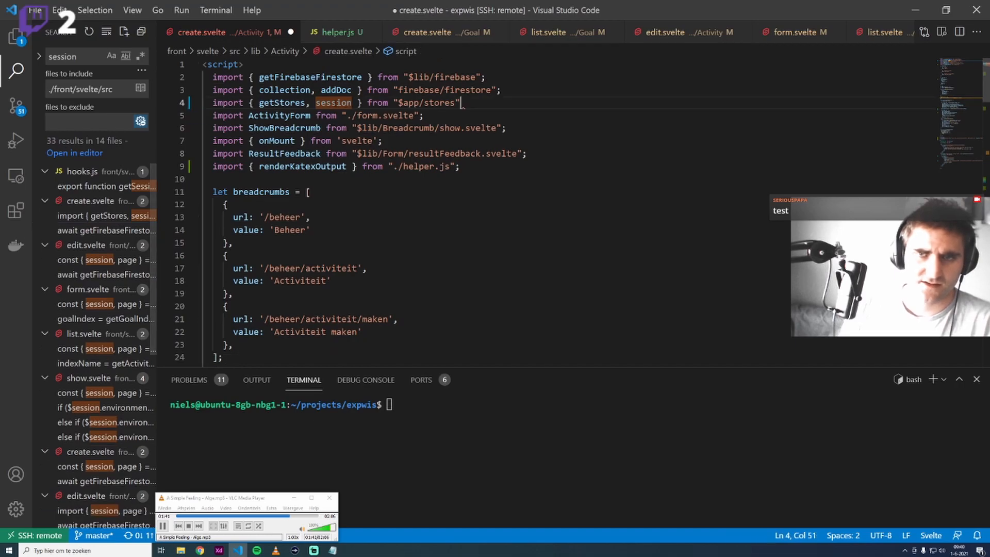
double_click(333, 102)
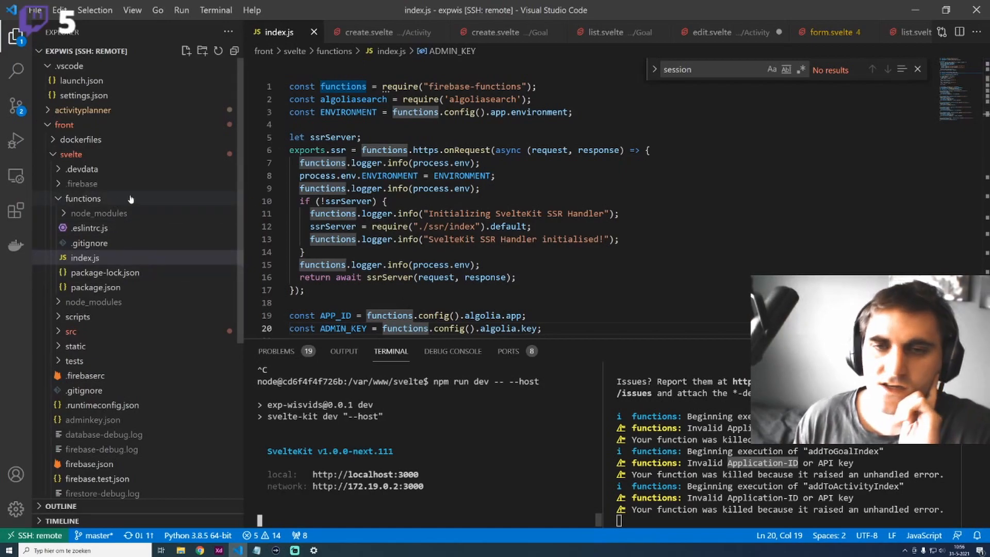
Review session usage in Activity create.svelte, then view the handle function awaiting resolve(request) in src/hooks.js
left_click(366, 32)
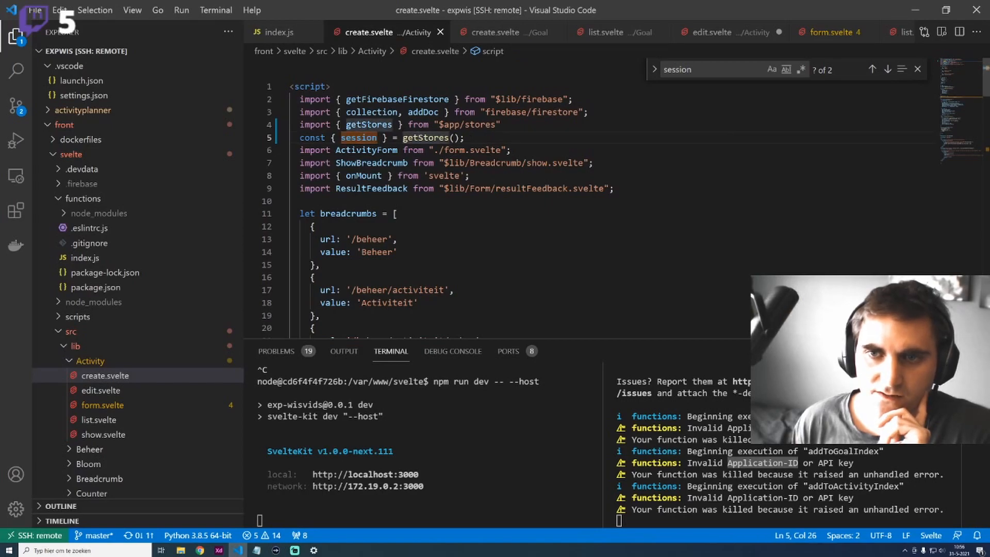
double_click(369, 125)
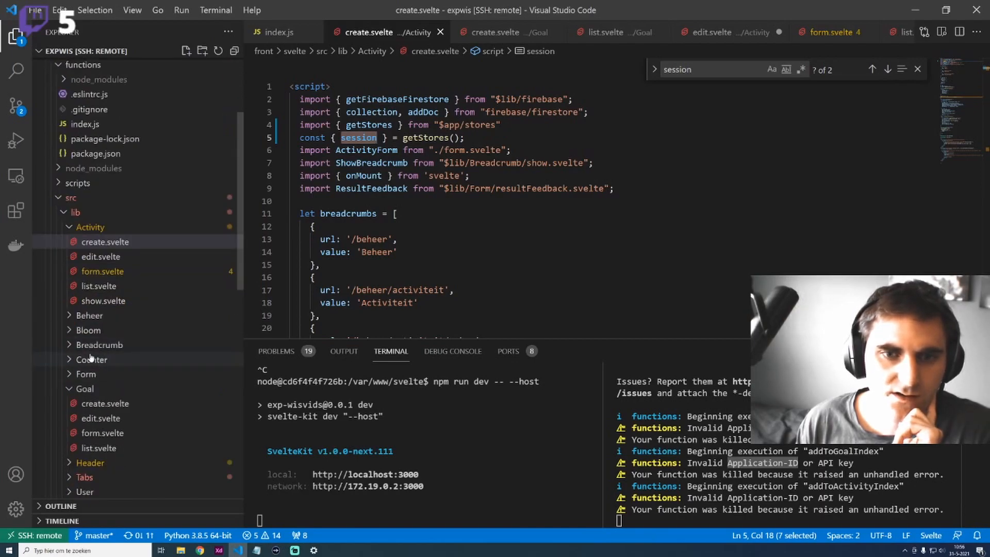
left_click(75, 211)
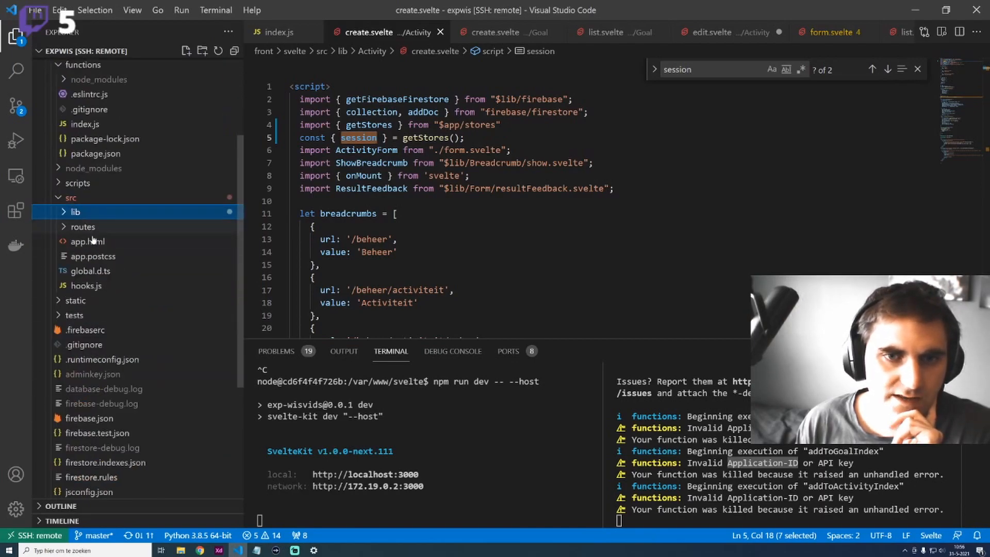
left_click(85, 286)
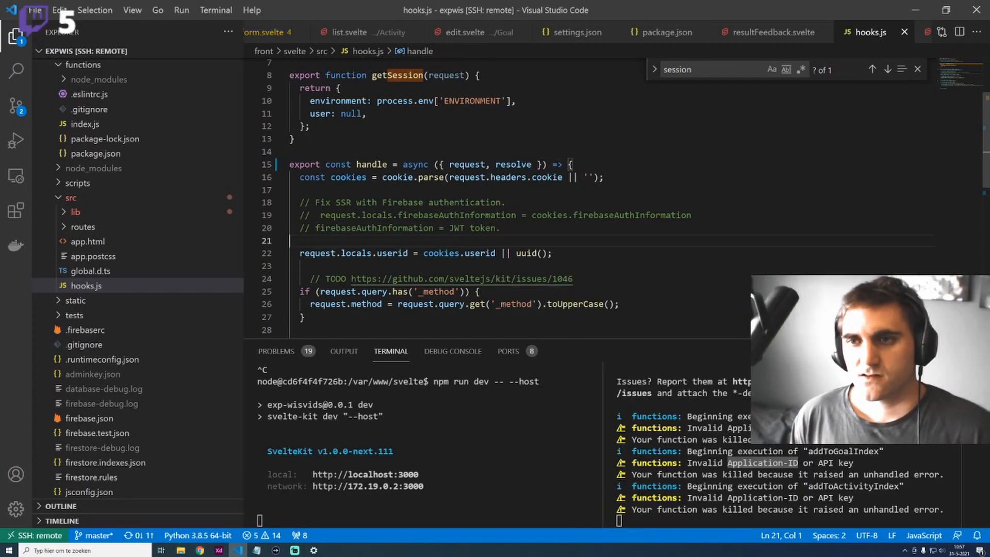
scroll("down", 3)
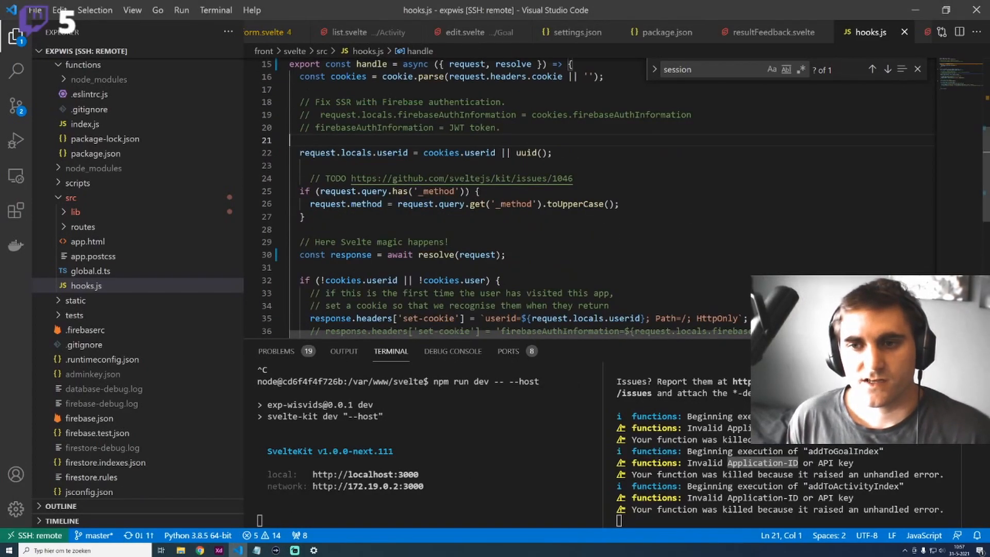